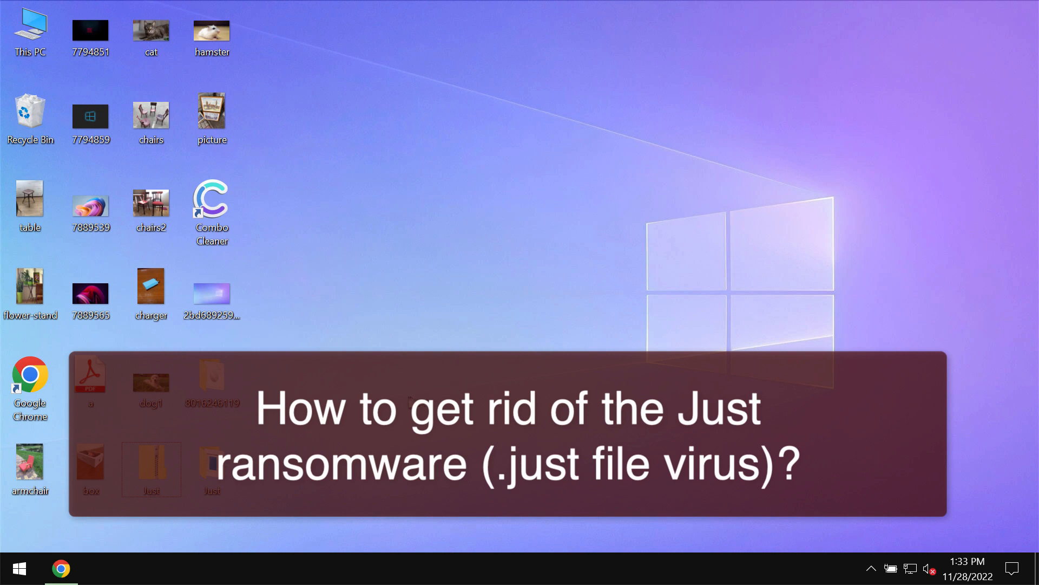
Step: View and close the chairs, hamster and cat photos on the desktop
{"action": "left_click", "coordinate": [212, 469]}
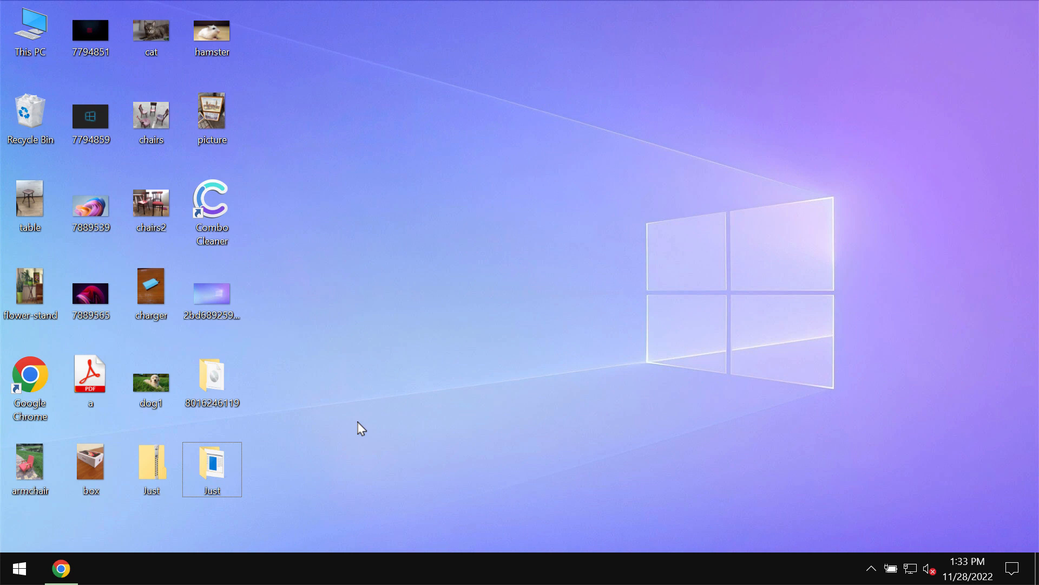
{"action": "mouse_move", "coordinate": [386, 352]}
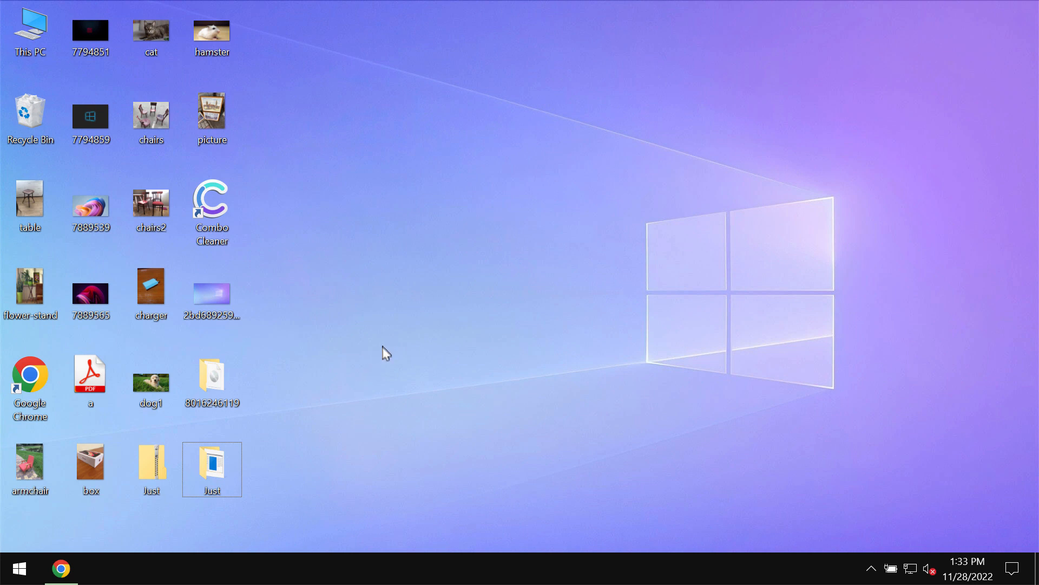
{"action": "left_click", "coordinate": [150, 118]}
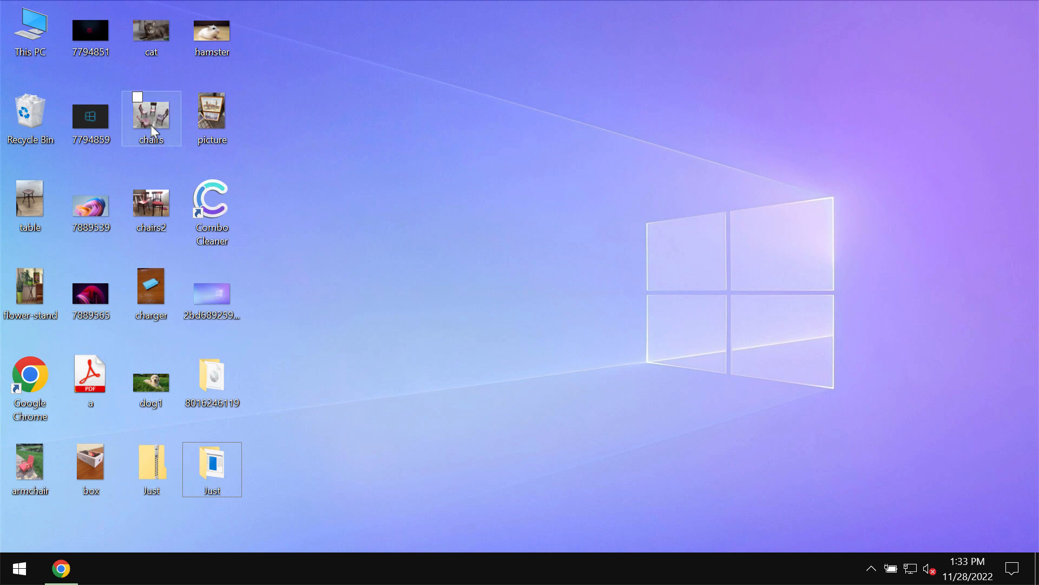
{"action": "double_click", "coordinate": [151, 115]}
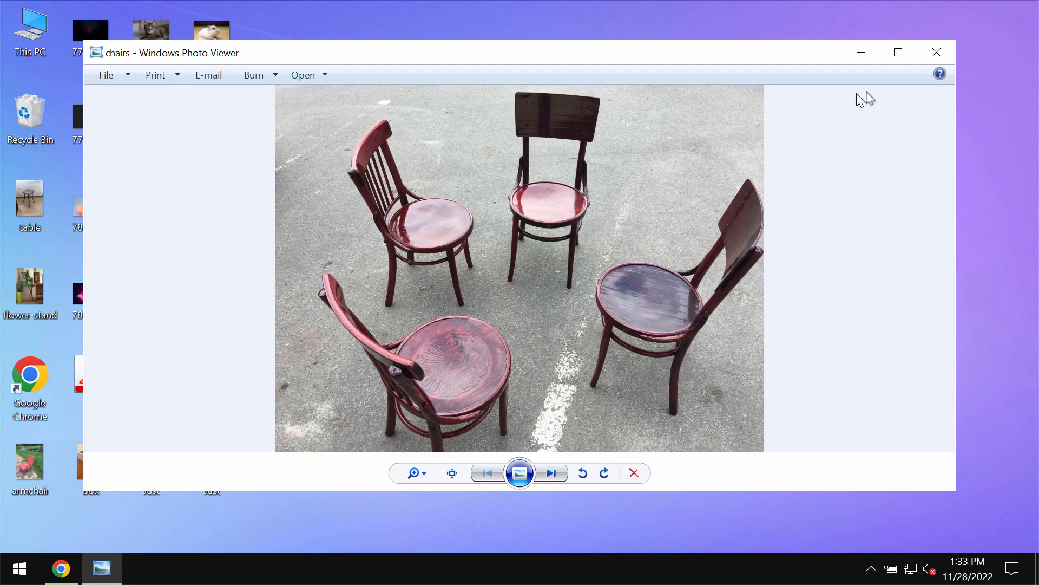
{"action": "left_click", "coordinate": [936, 52]}
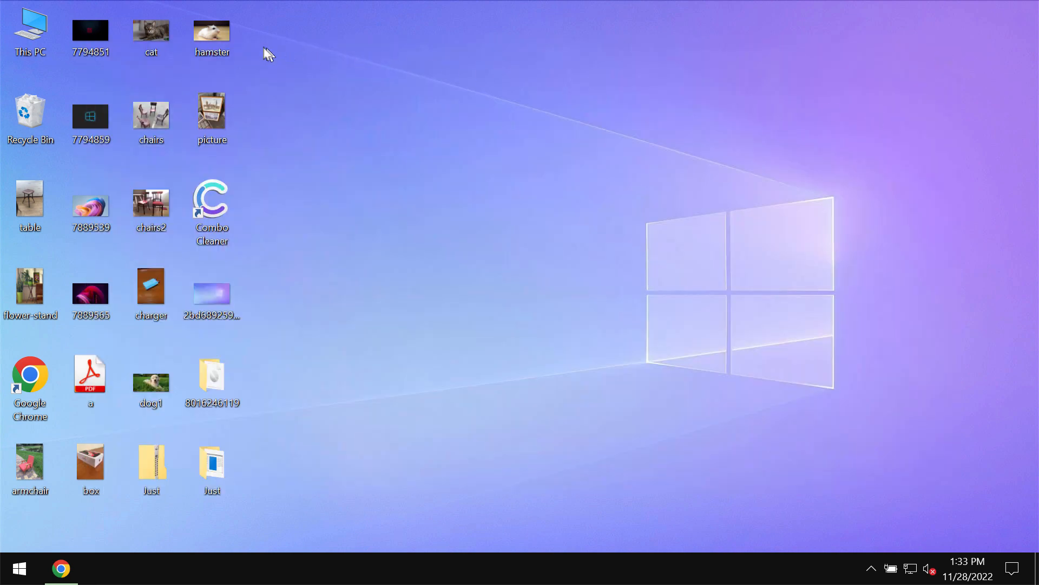
{"action": "double_click", "coordinate": [212, 33]}
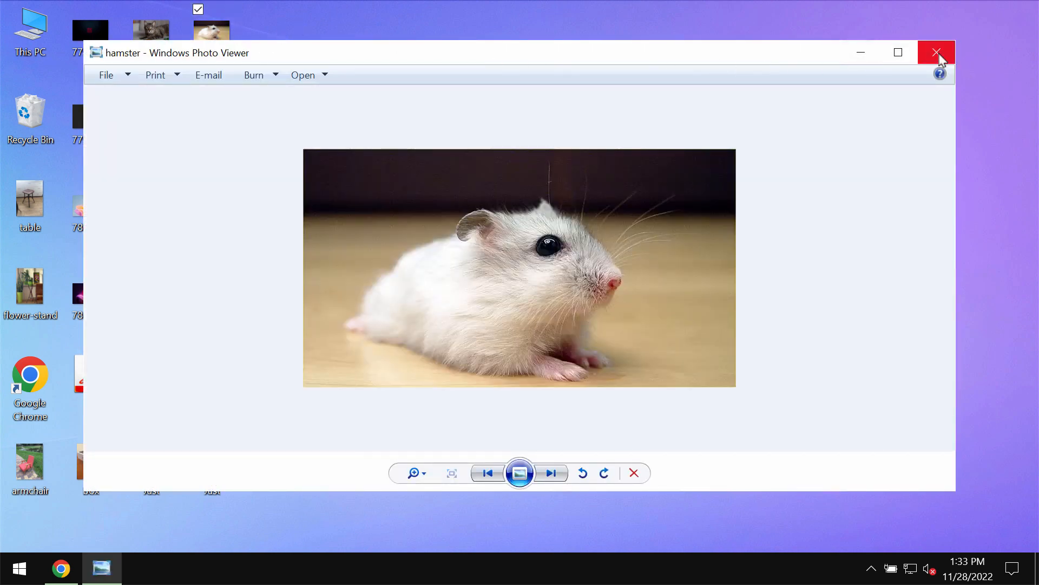
{"action": "left_click", "coordinate": [936, 52]}
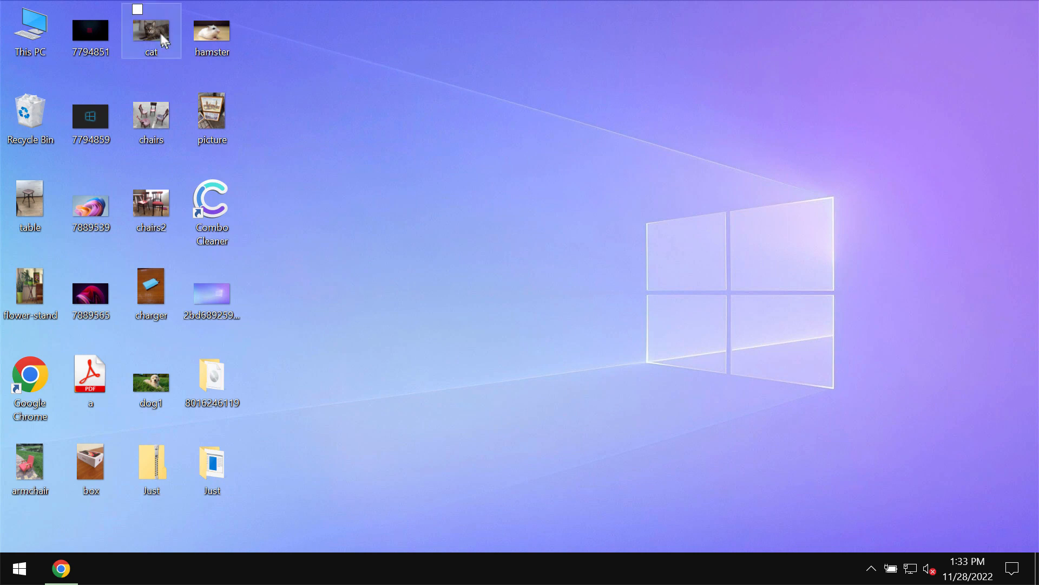
{"action": "double_click", "coordinate": [151, 27]}
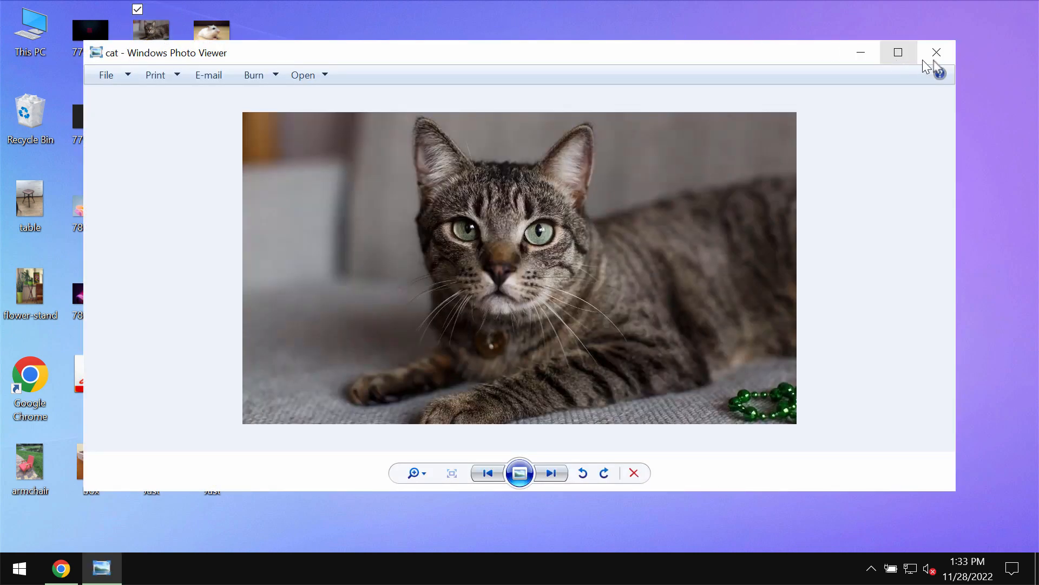
{"action": "left_click", "coordinate": [936, 53]}
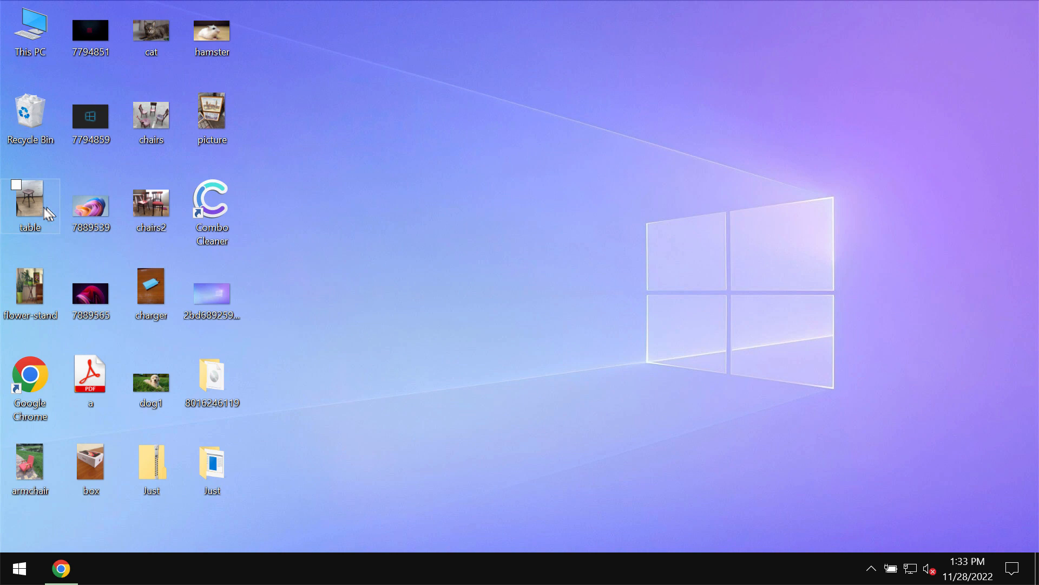
Step: View and close the table photo, then the armchair photo twice
{"action": "double_click", "coordinate": [29, 205]}
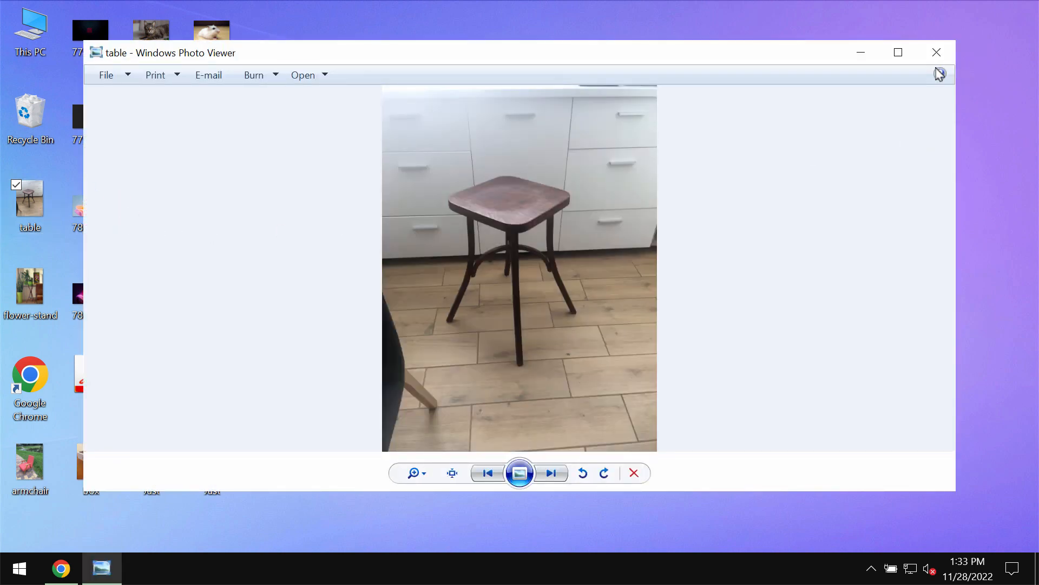
{"action": "left_click", "coordinate": [935, 53]}
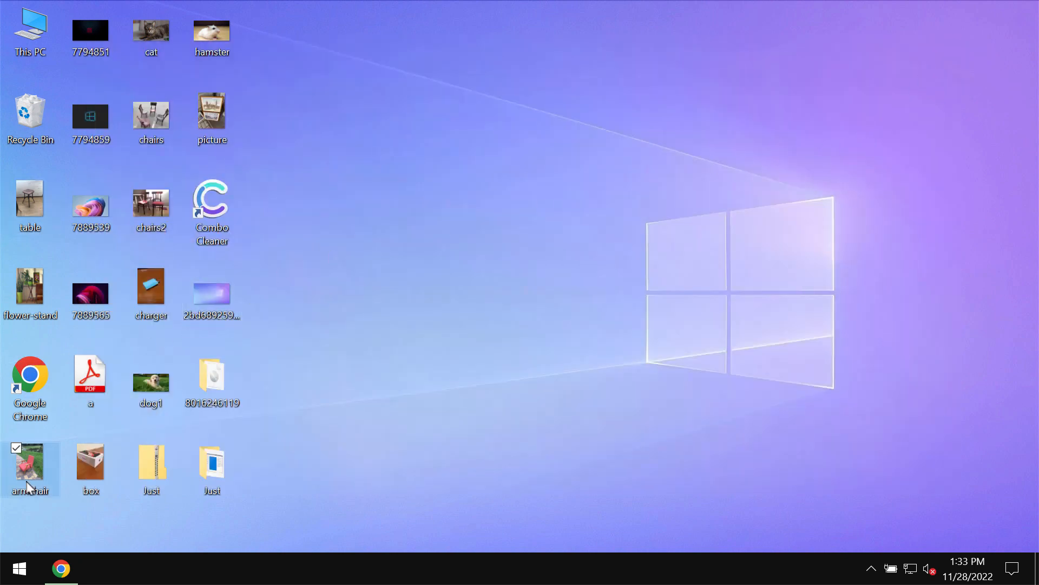
{"action": "double_click", "coordinate": [30, 464]}
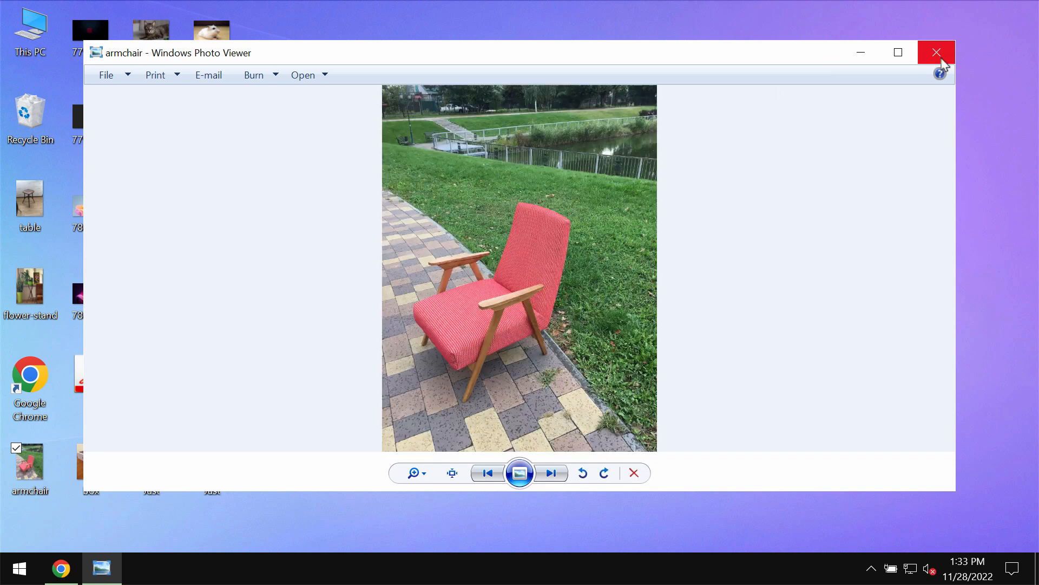
{"action": "left_click", "coordinate": [936, 53]}
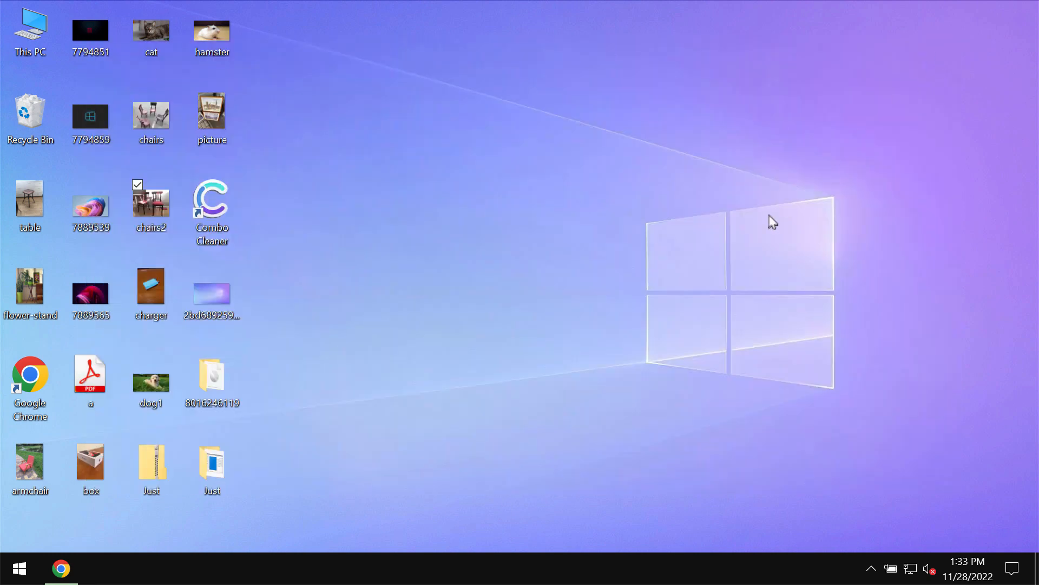
{"action": "double_click", "coordinate": [29, 464]}
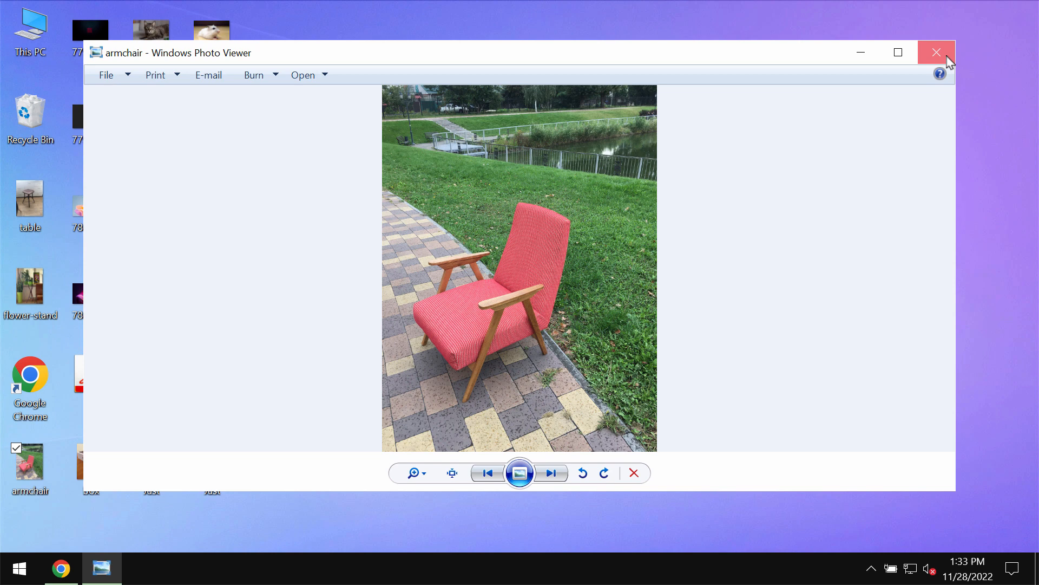
{"action": "left_click", "coordinate": [936, 52]}
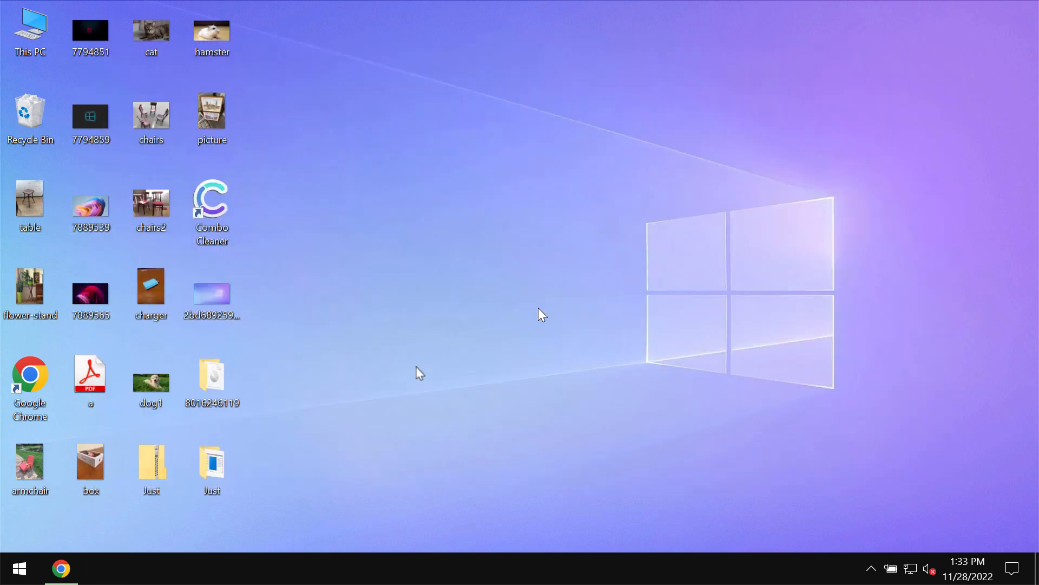
Step: Launch the application inside the Just folder and return to the desktop
{"action": "double_click", "coordinate": [212, 464]}
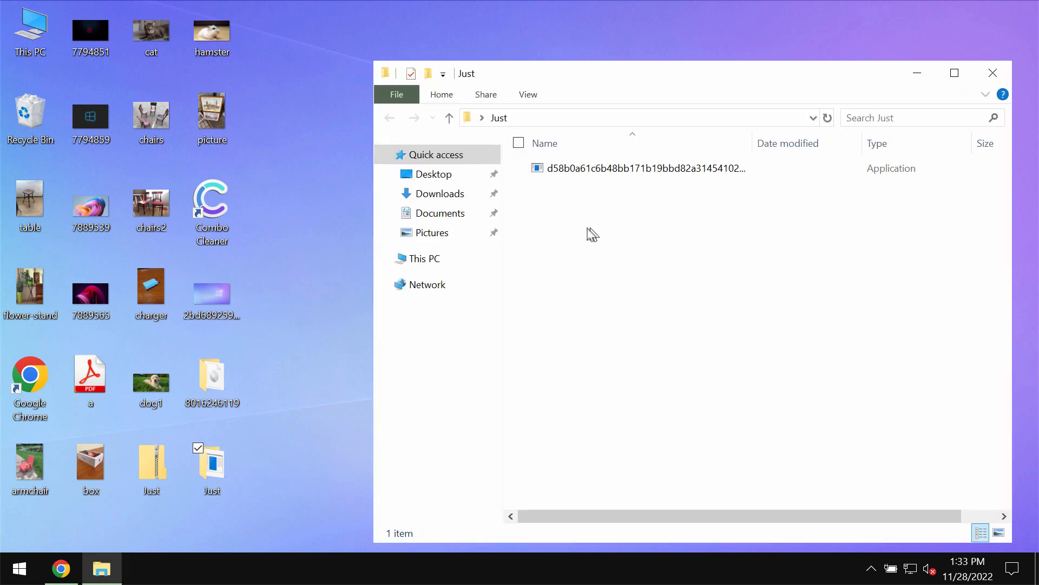
{"action": "left_click", "coordinate": [644, 168]}
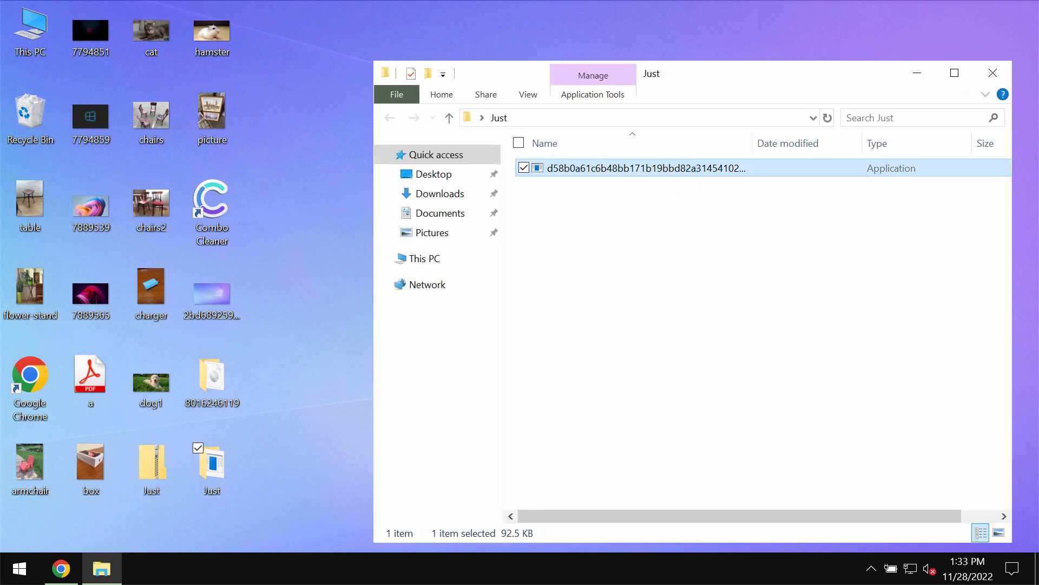
{"action": "left_click", "coordinate": [992, 72]}
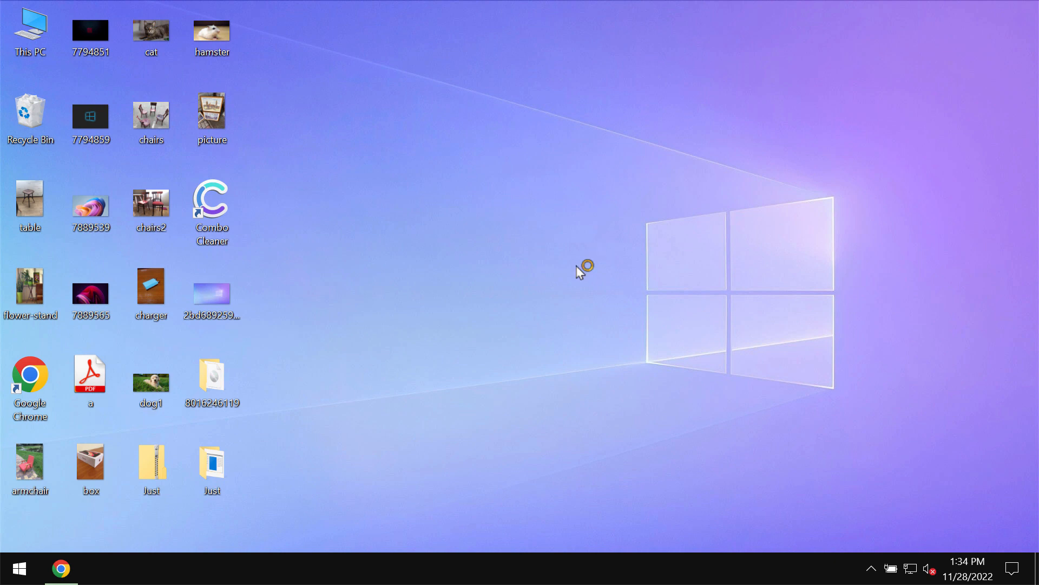
{"action": "mouse_move", "coordinate": [487, 304]}
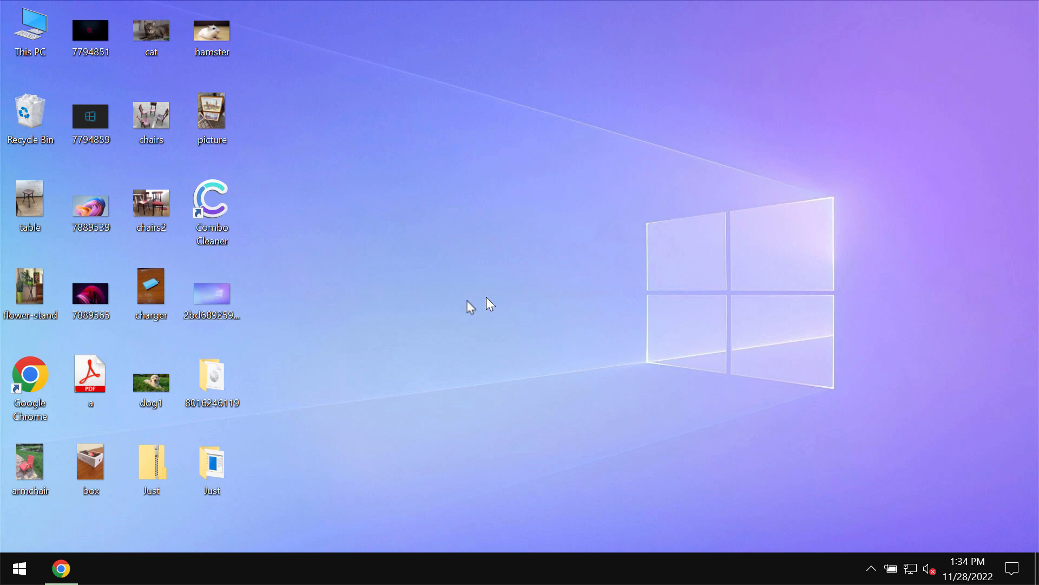
{"action": "left_click", "coordinate": [212, 460]}
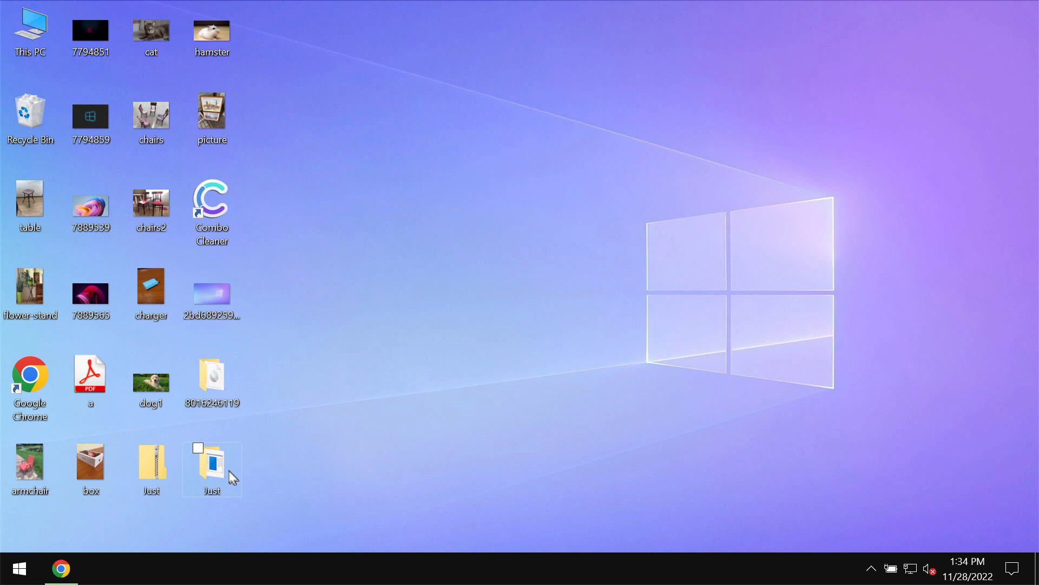
Step: Try opening one of the encrypted .just photo files on the desktop
{"action": "double_click", "coordinate": [212, 464]}
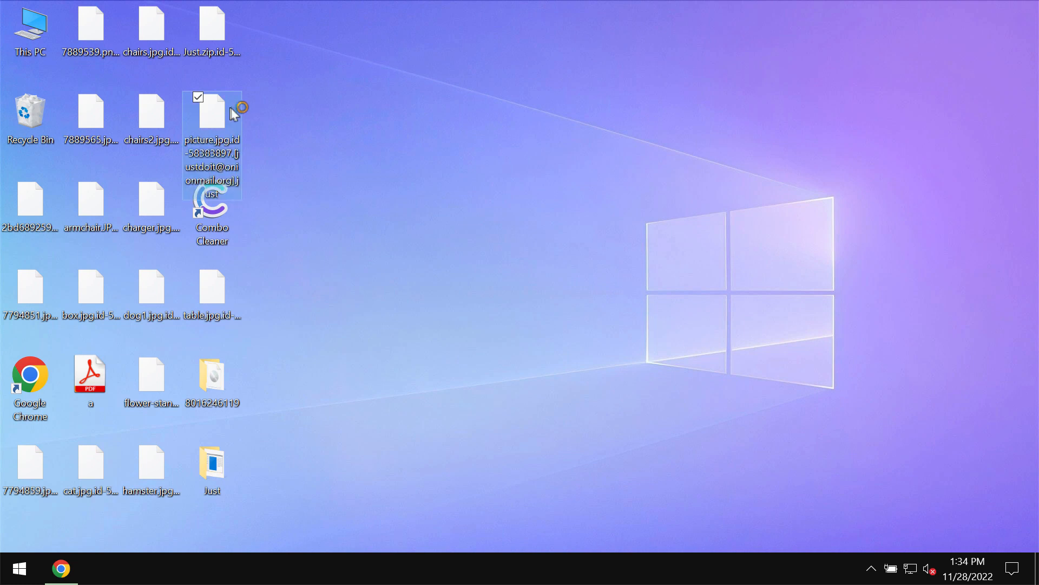
{"action": "mouse_move", "coordinate": [295, 147]}
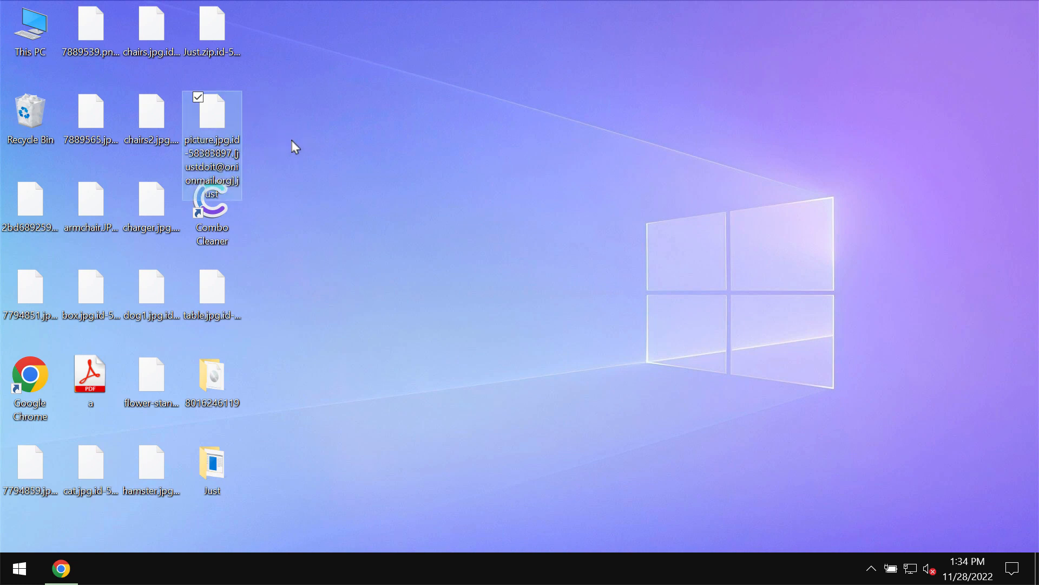
{"action": "double_click", "coordinate": [211, 119]}
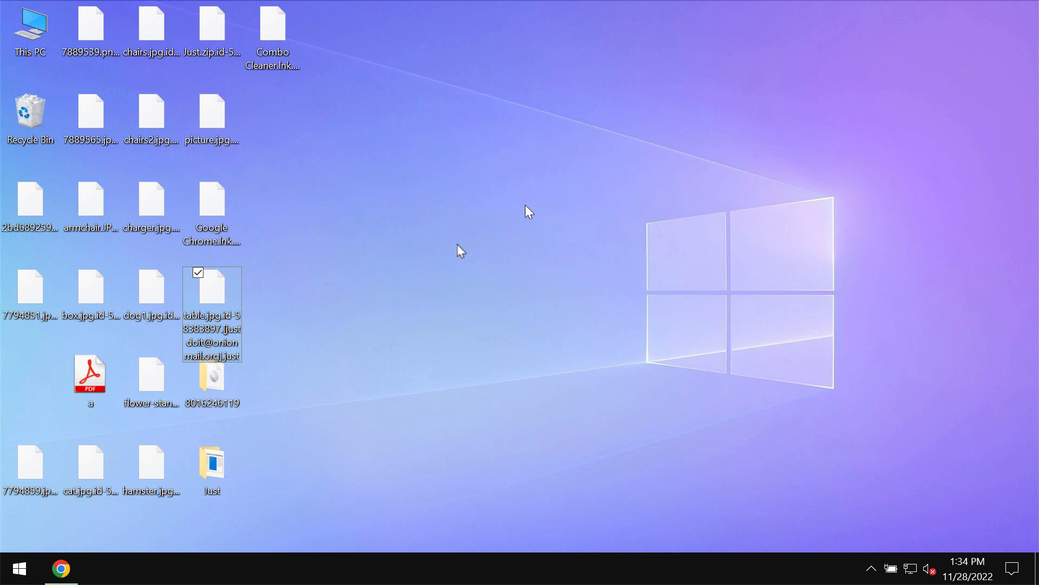
{"action": "mouse_move", "coordinate": [23, 192]}
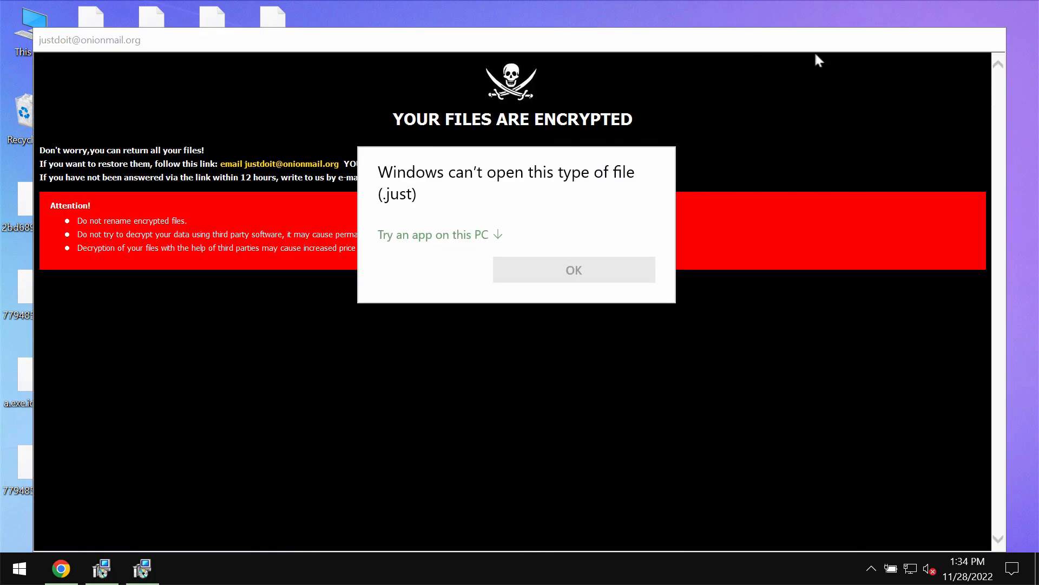
Step: Dismiss the 'Windows can't open this type of file' warning to reveal the ransom note
{"action": "left_click", "coordinate": [573, 269]}
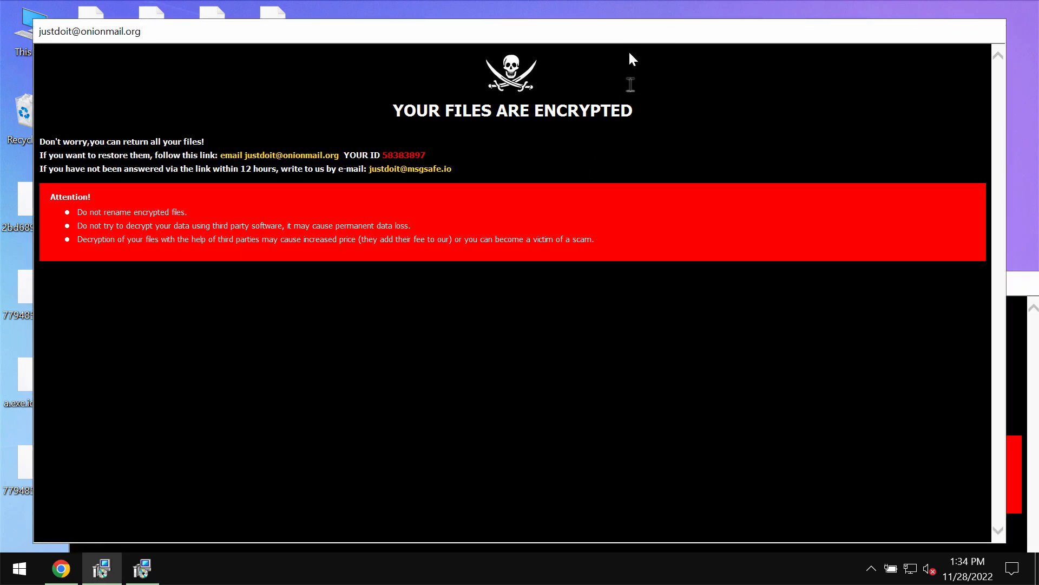
{"action": "mouse_move", "coordinate": [557, 43]}
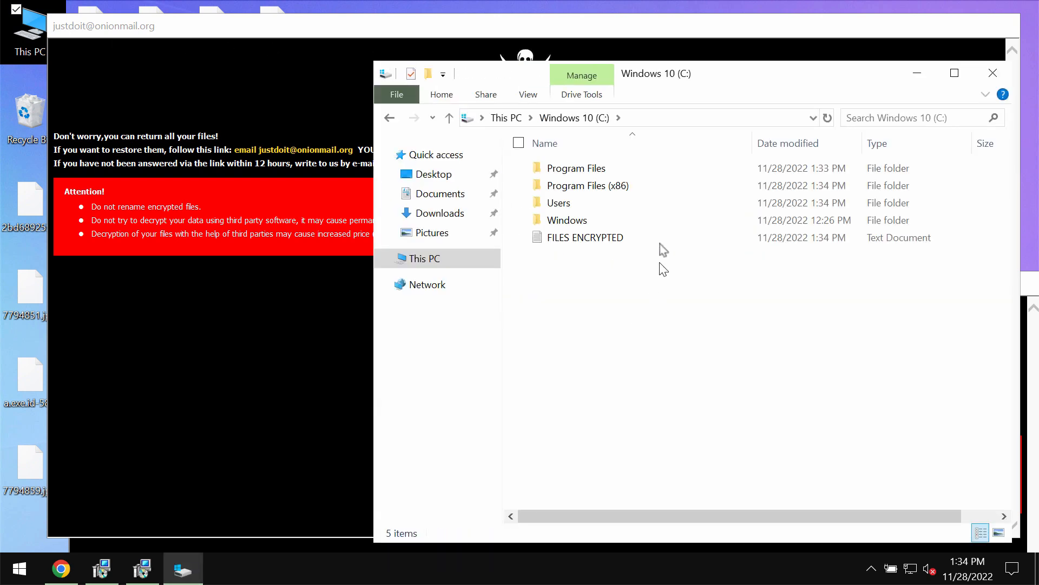
Step: Browse from C: into Program Files (x86), then into the Internet Explorer folder
{"action": "double_click", "coordinate": [587, 185]}
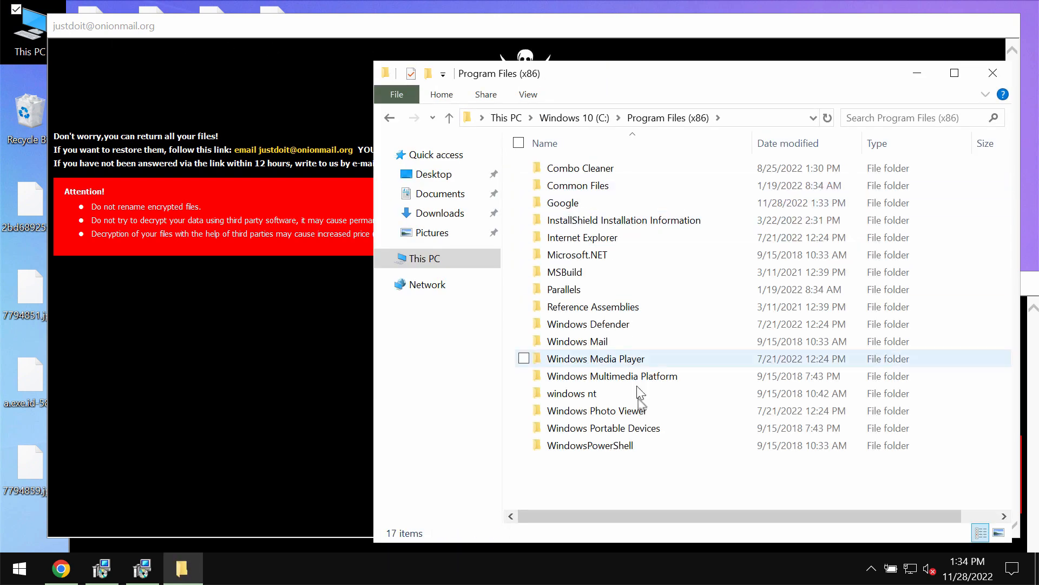
{"action": "double_click", "coordinate": [595, 359]}
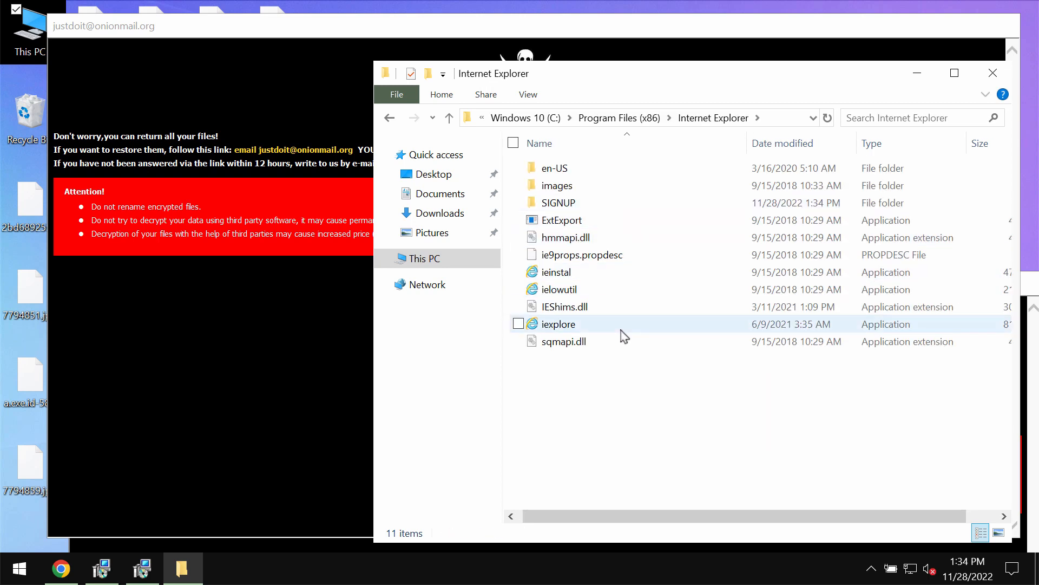
Step: Launch iexplore and type 'co' into the address bar
{"action": "double_click", "coordinate": [559, 324]}
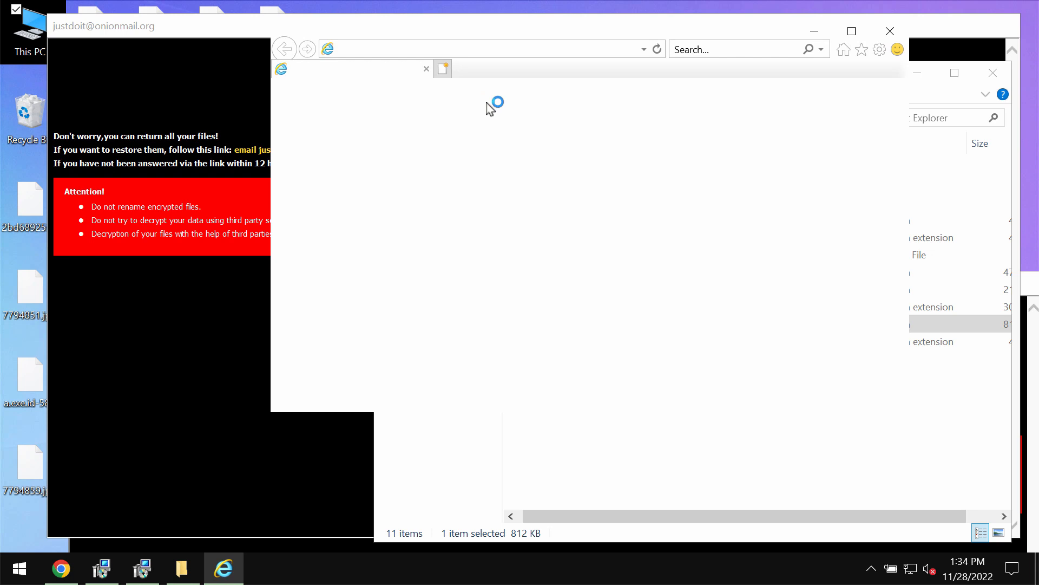
{"action": "type", "text": "co"}
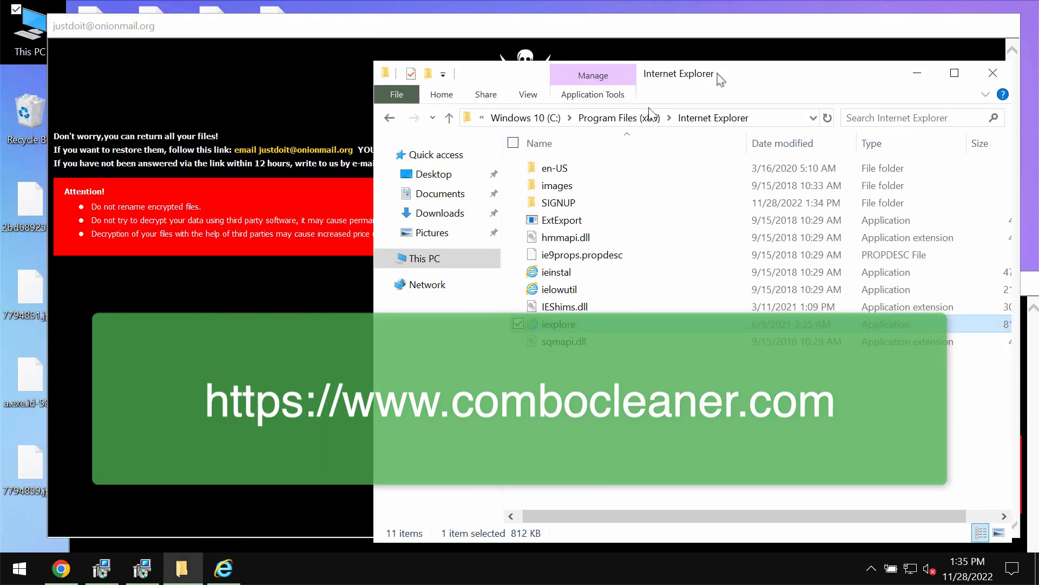
Step: Relaunch iexplore from its program folder and reach combocleaner.com
{"action": "double_click", "coordinate": [558, 323]}
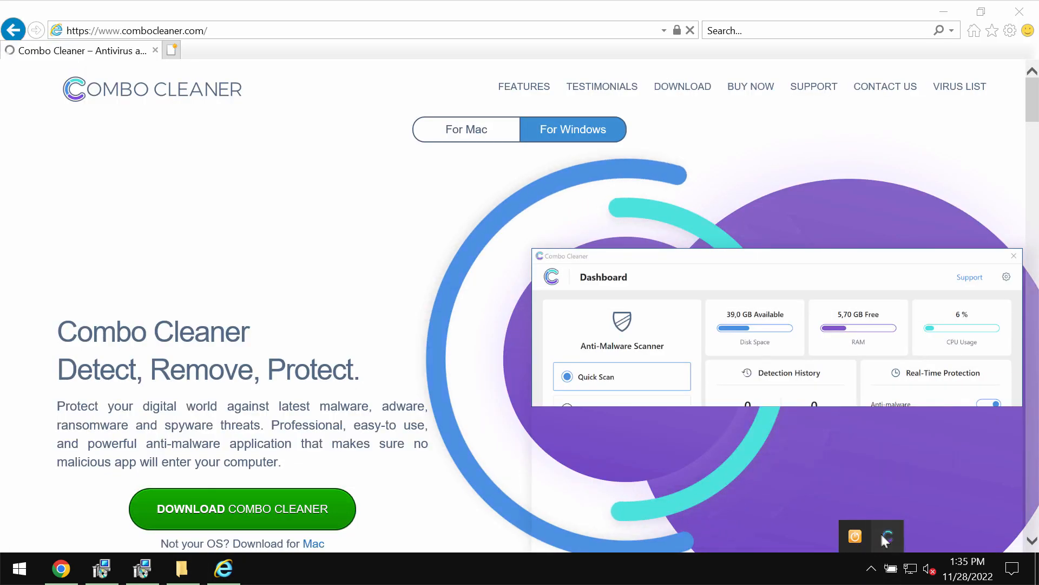
Step: Bring Combo Cleaner forward and alternate between Dashboard and Quick Scan progress, ending on Dashboard
{"action": "left_click", "coordinate": [593, 376]}
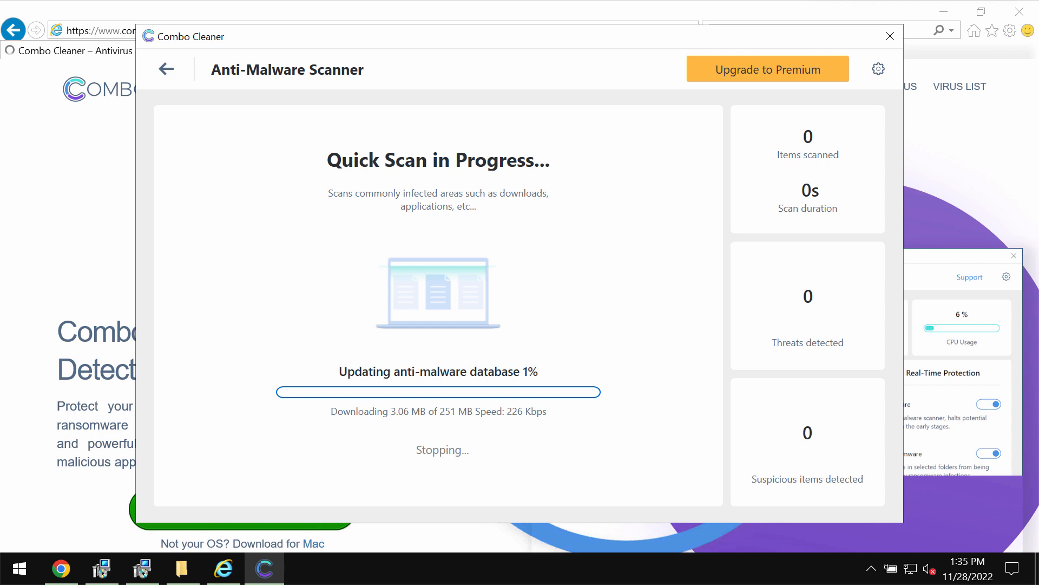
{"action": "left_click", "coordinate": [165, 69]}
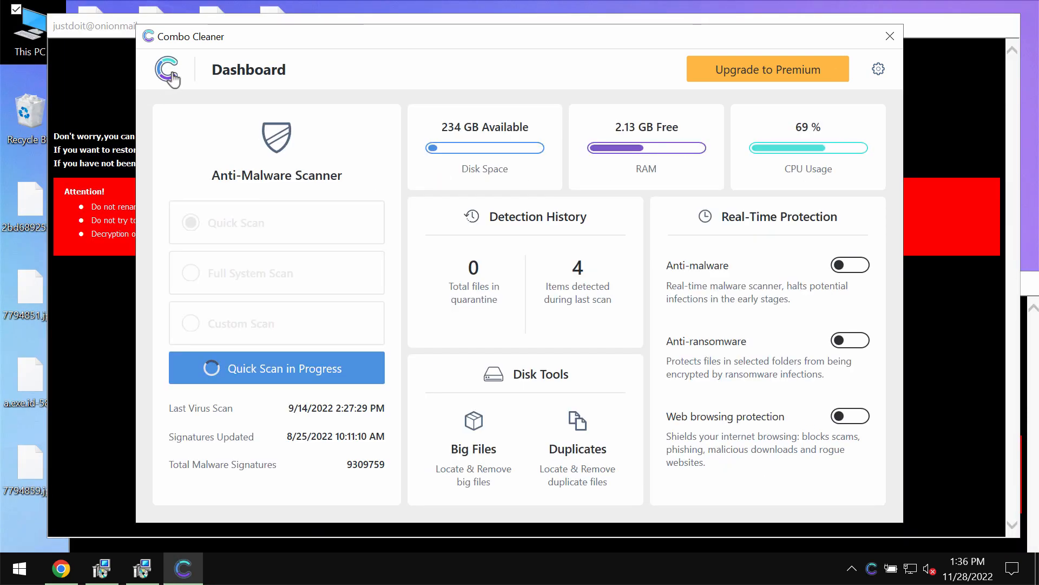
{"action": "mouse_move", "coordinate": [270, 215]}
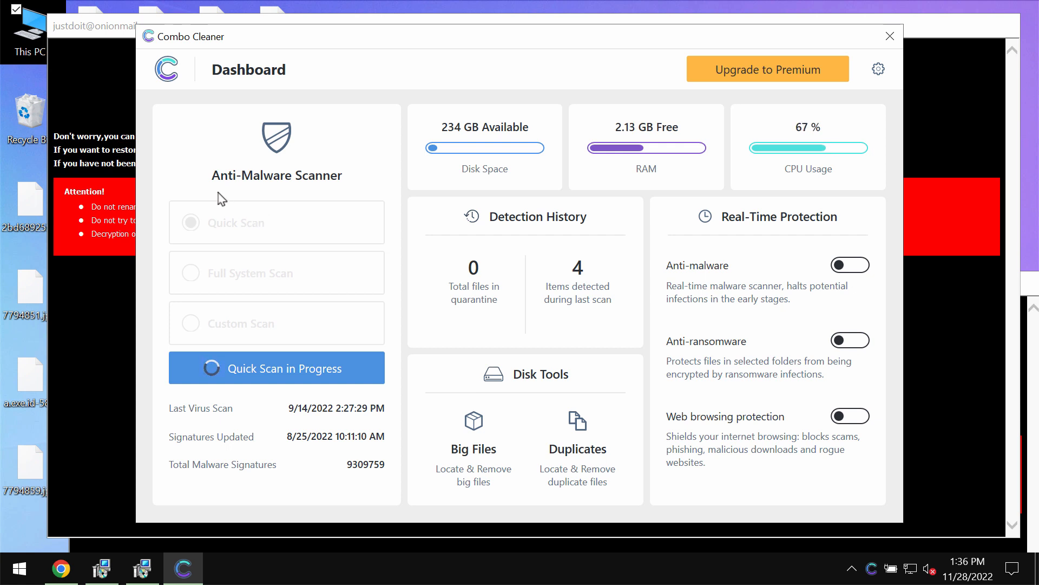
{"action": "left_click", "coordinate": [275, 367]}
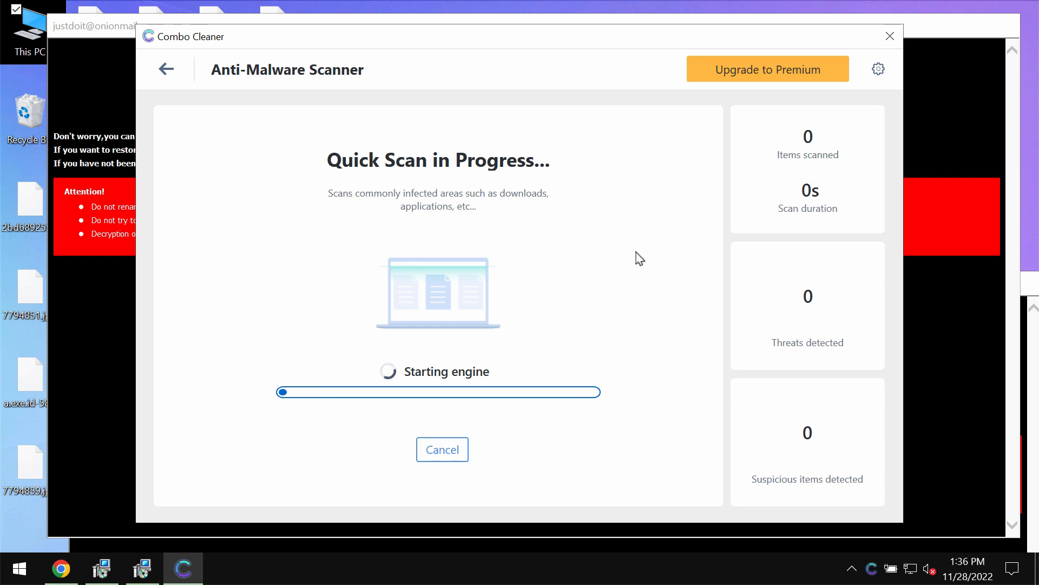
{"action": "mouse_move", "coordinate": [615, 202]}
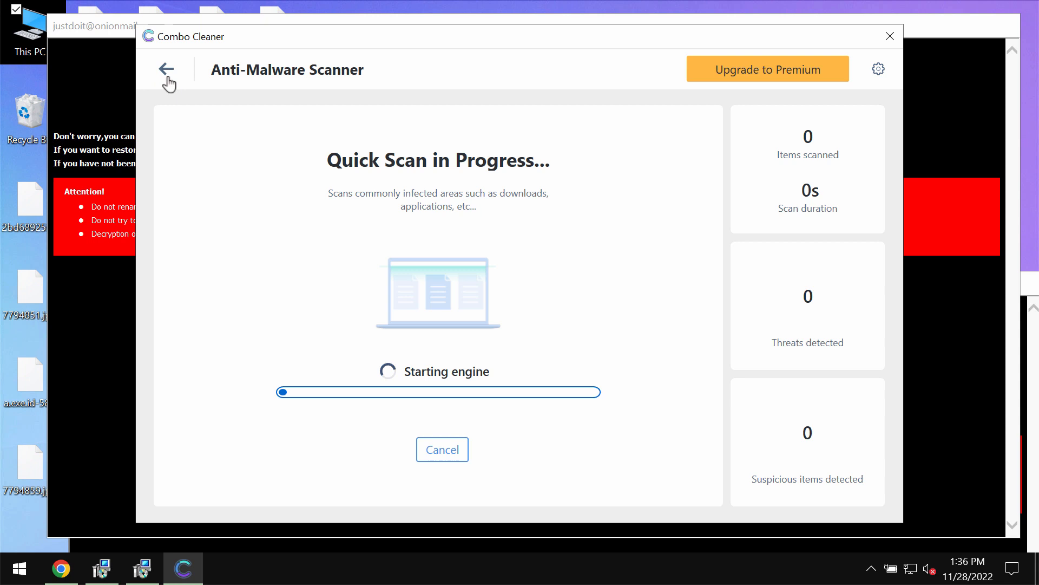
{"action": "left_click", "coordinate": [167, 70]}
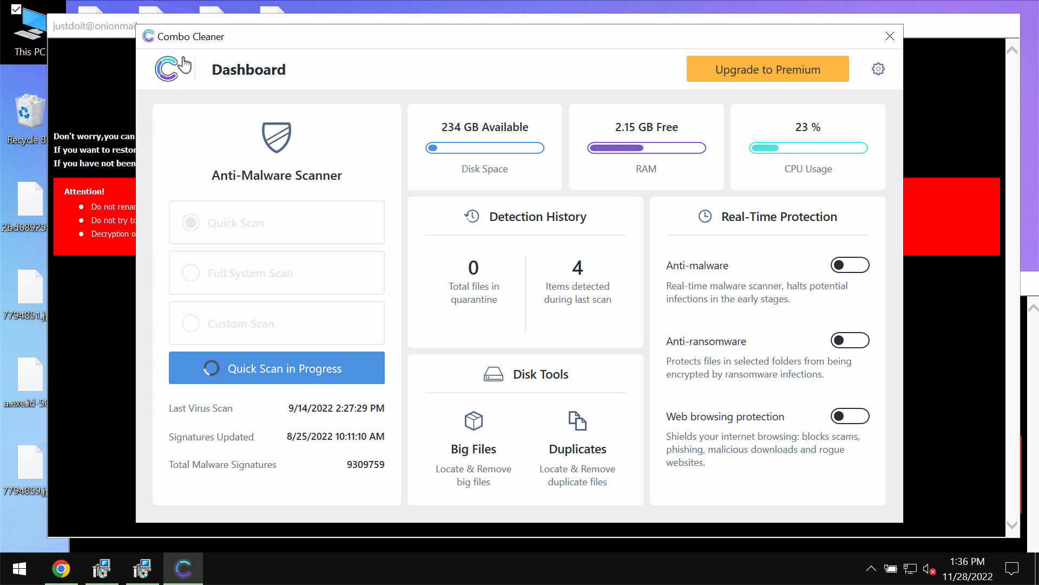
{"action": "left_click", "coordinate": [275, 367]}
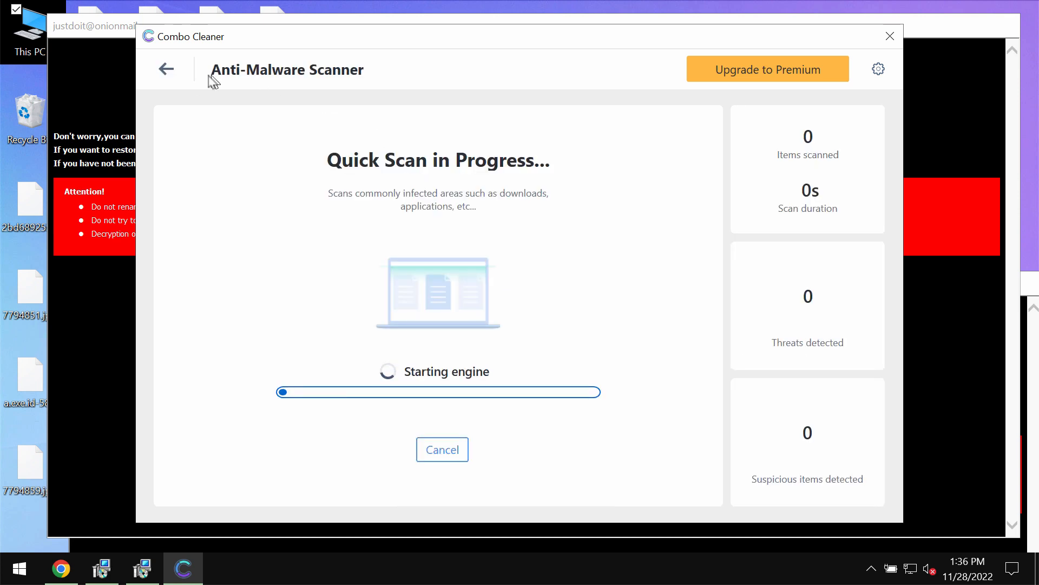
{"action": "left_click", "coordinate": [165, 68]}
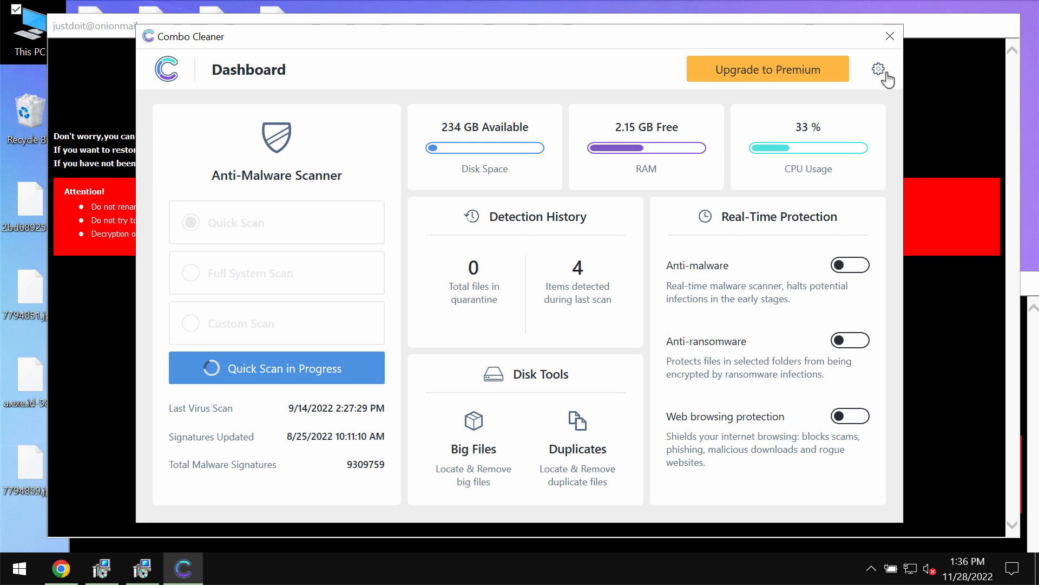
Step: In Settings, try Add Folder under Anti-Ransomware and close the premium-only notice
{"action": "left_click", "coordinate": [877, 69]}
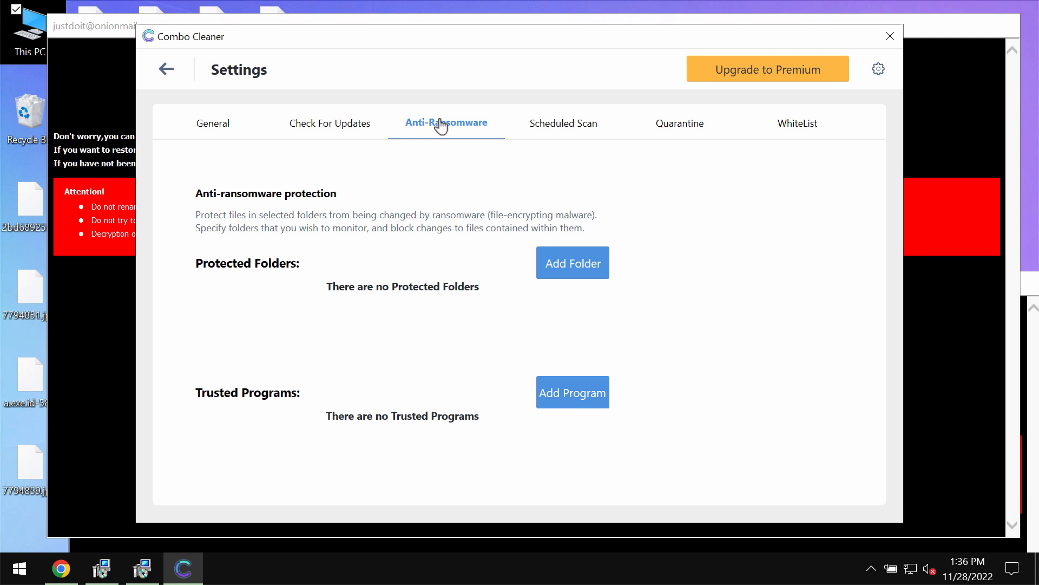
{"action": "mouse_move", "coordinate": [441, 118]}
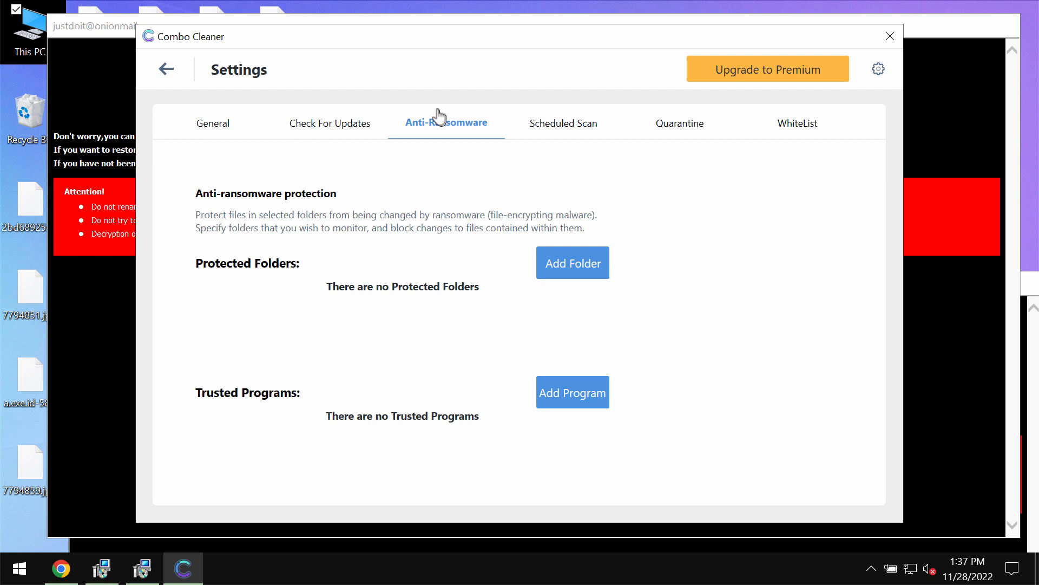
{"action": "mouse_move", "coordinate": [542, 245]}
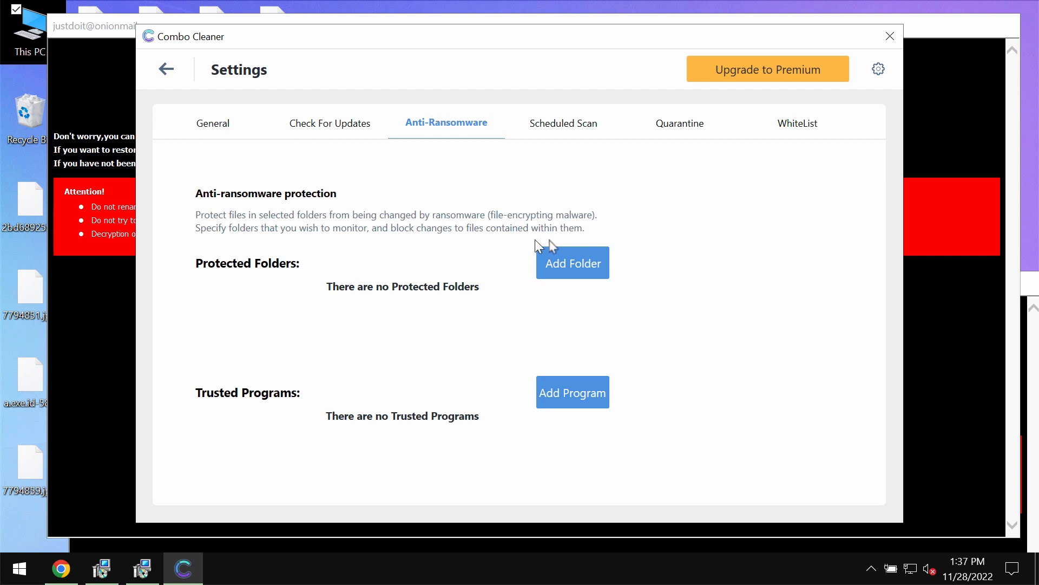
{"action": "left_click", "coordinate": [572, 262]}
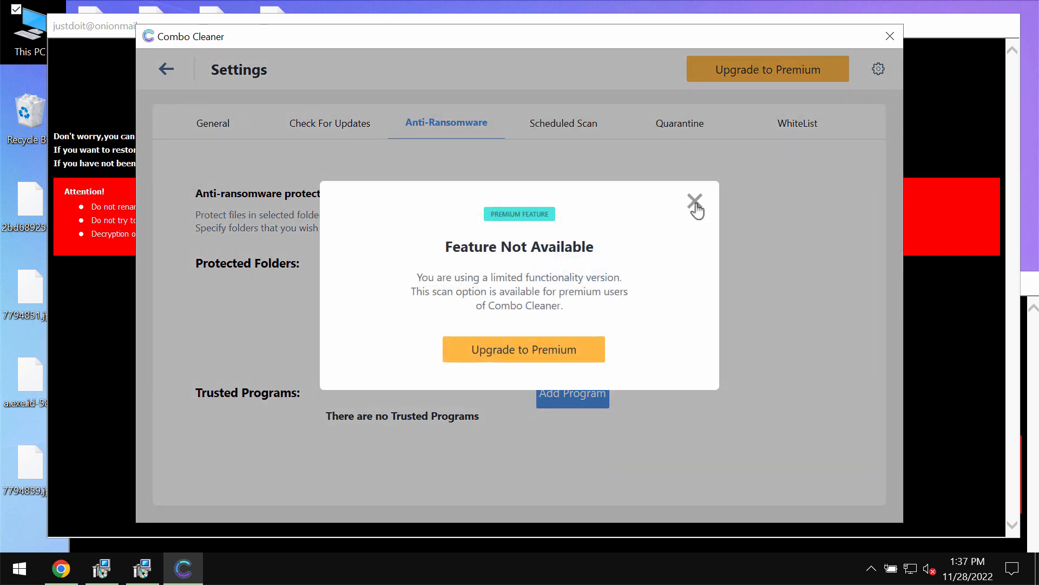
{"action": "left_click", "coordinate": [694, 200]}
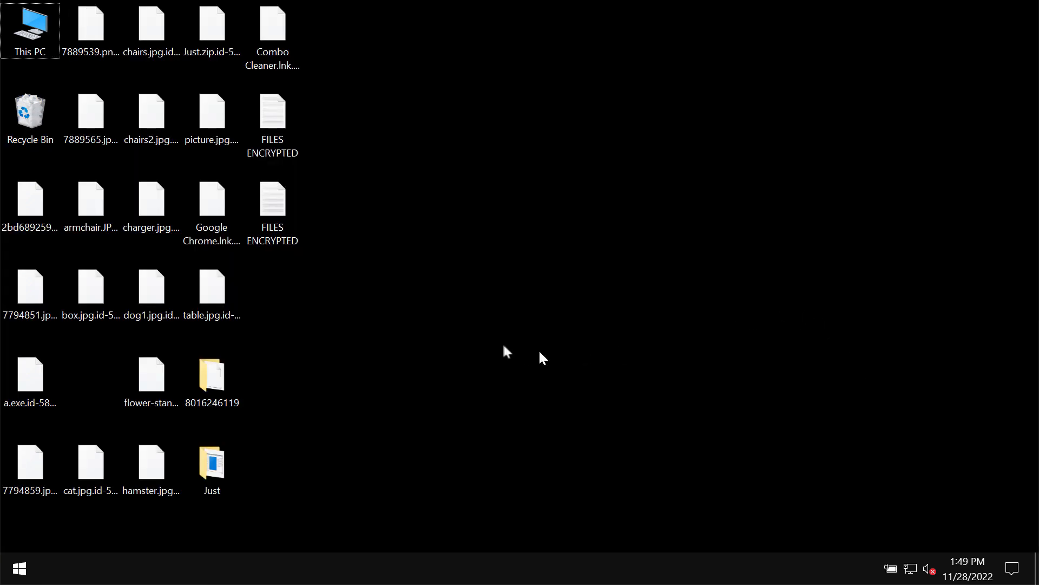
{"action": "mouse_move", "coordinate": [668, 157]}
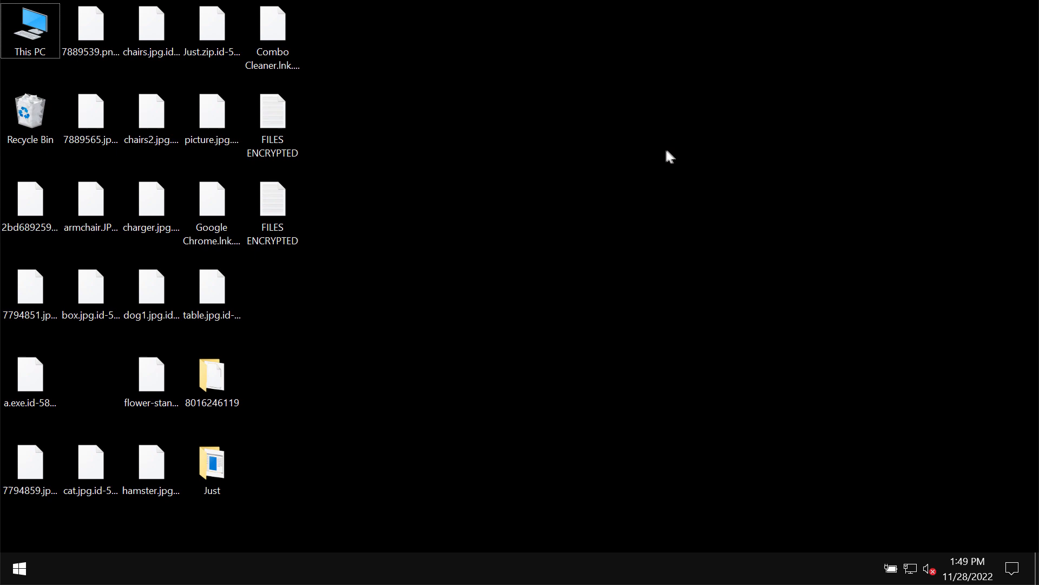
{"action": "mouse_move", "coordinate": [666, 149]}
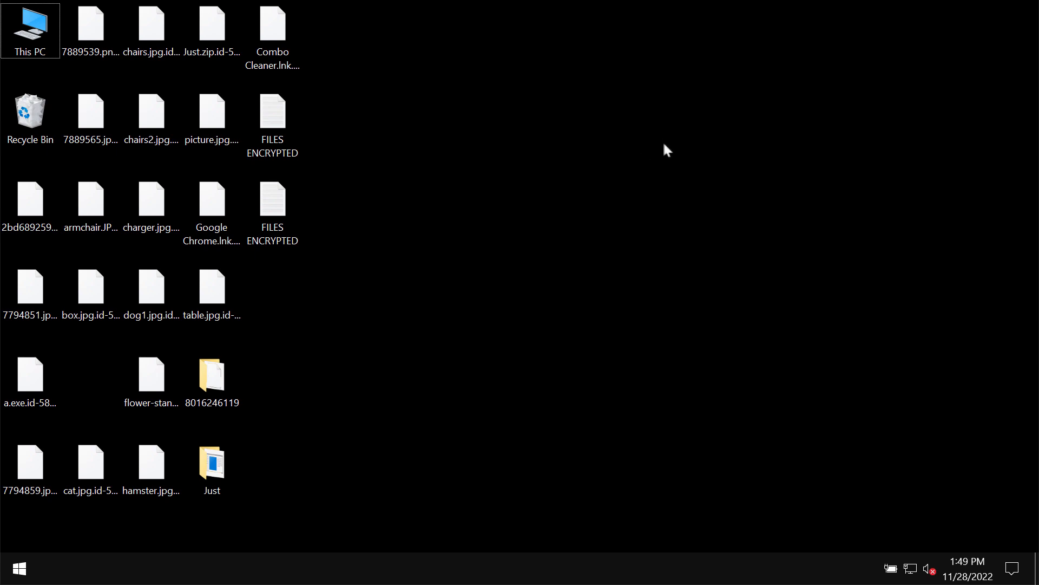
{"action": "mouse_move", "coordinate": [760, 29]}
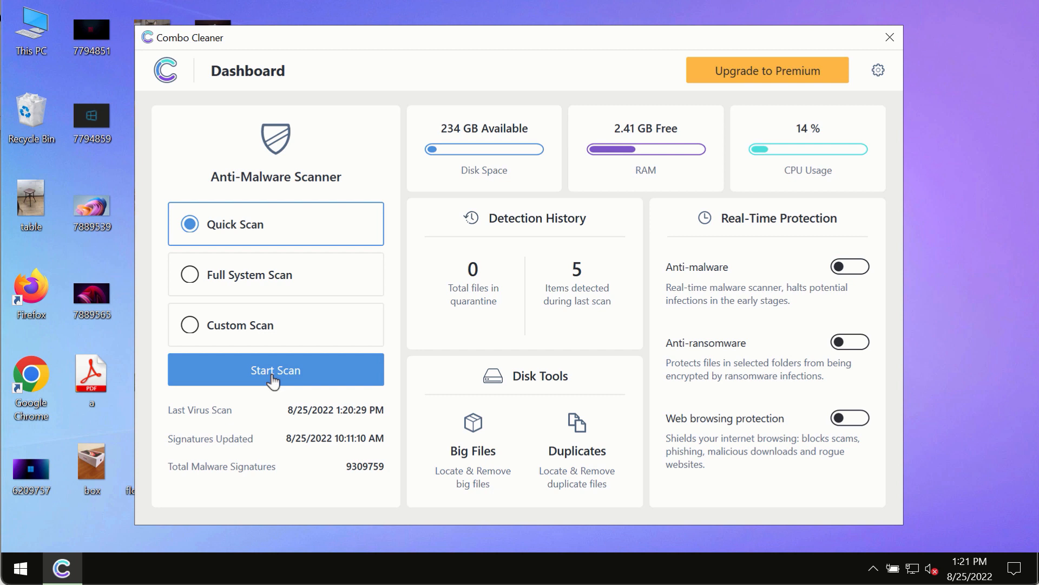
Step: Start the Quick Scan, visit the Dashboard, then return to the scan progress view
{"action": "left_click", "coordinate": [275, 370]}
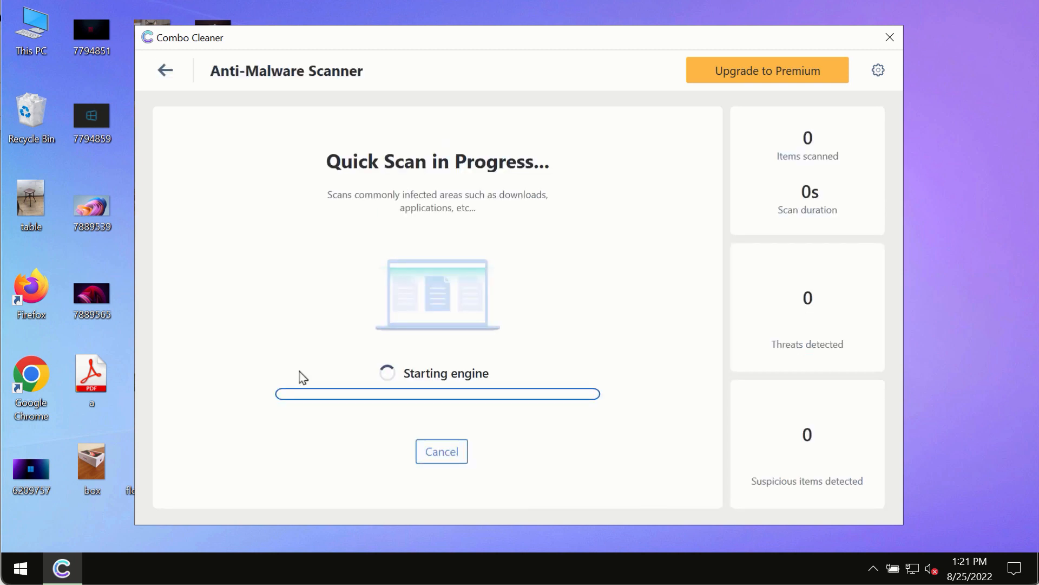
{"action": "left_click", "coordinate": [165, 70]}
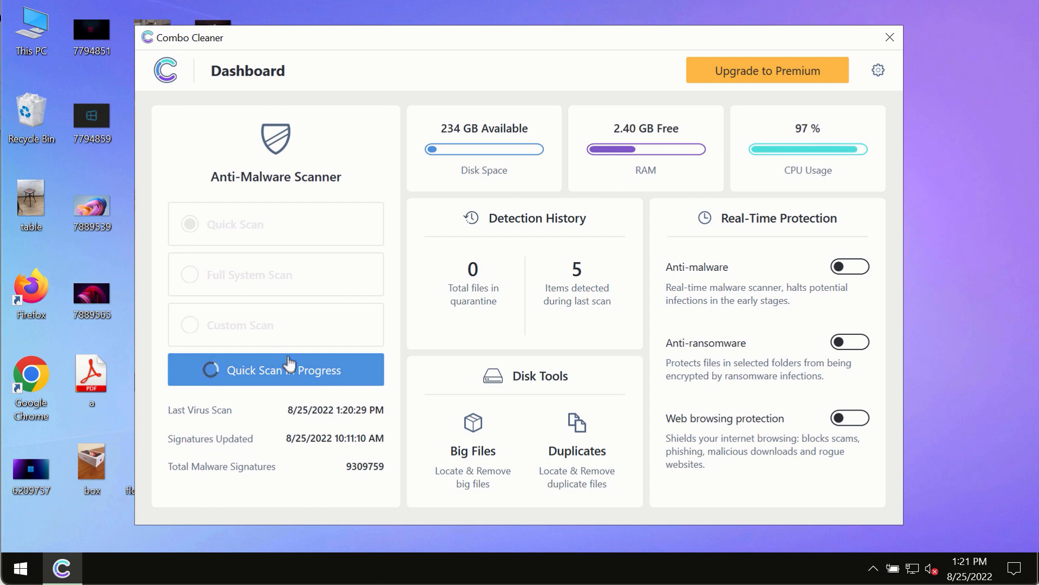
{"action": "left_click", "coordinate": [275, 369]}
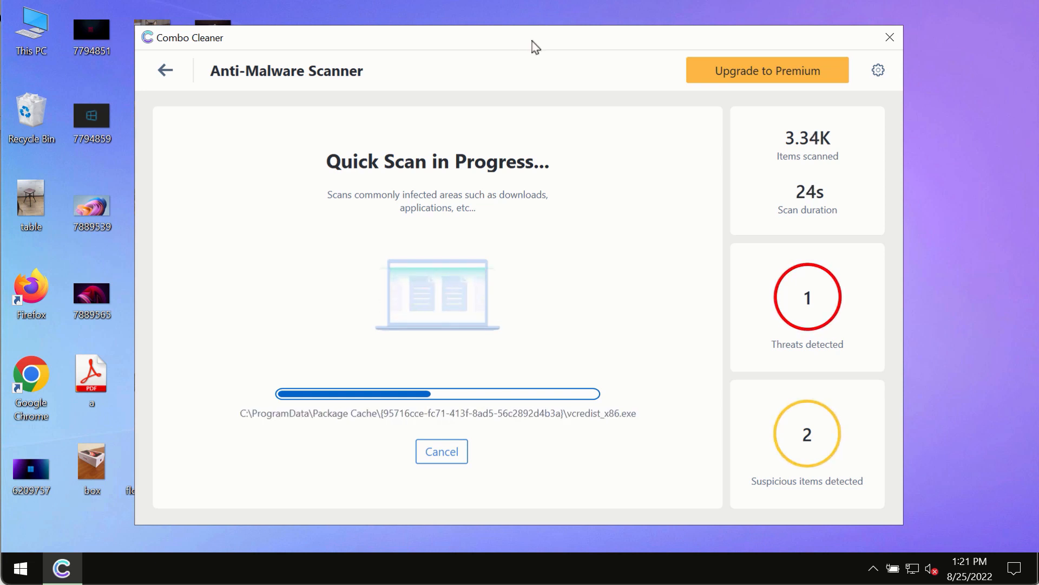
{"action": "mouse_move", "coordinate": [605, 91]}
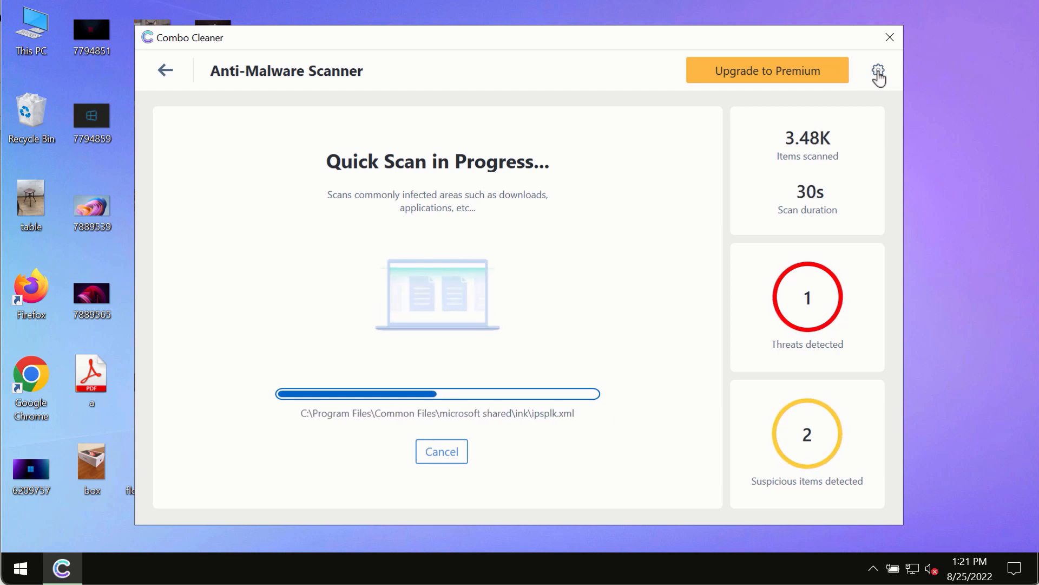
{"action": "left_click", "coordinate": [877, 71]}
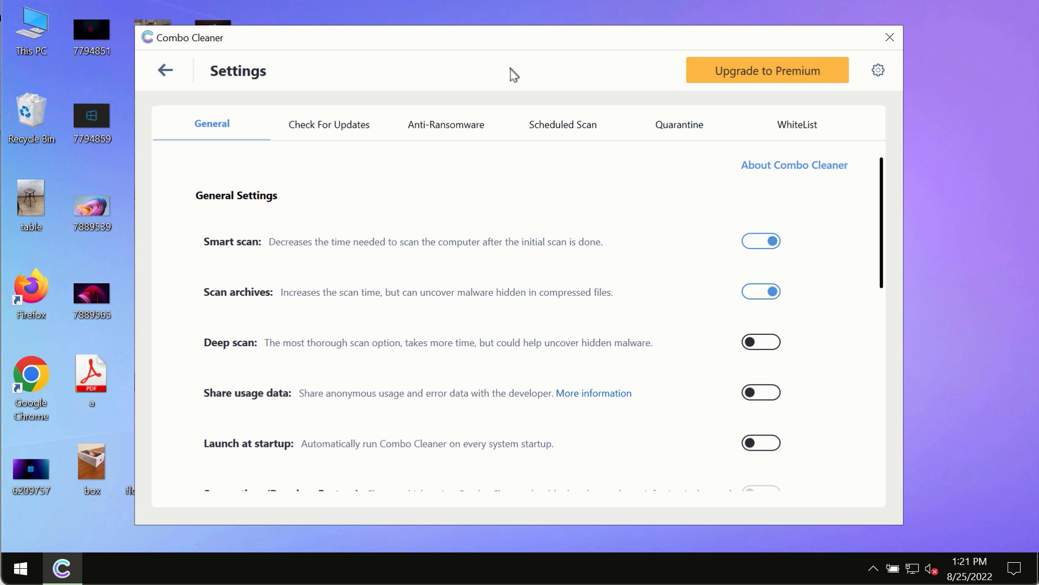
{"action": "left_click", "coordinate": [445, 125]}
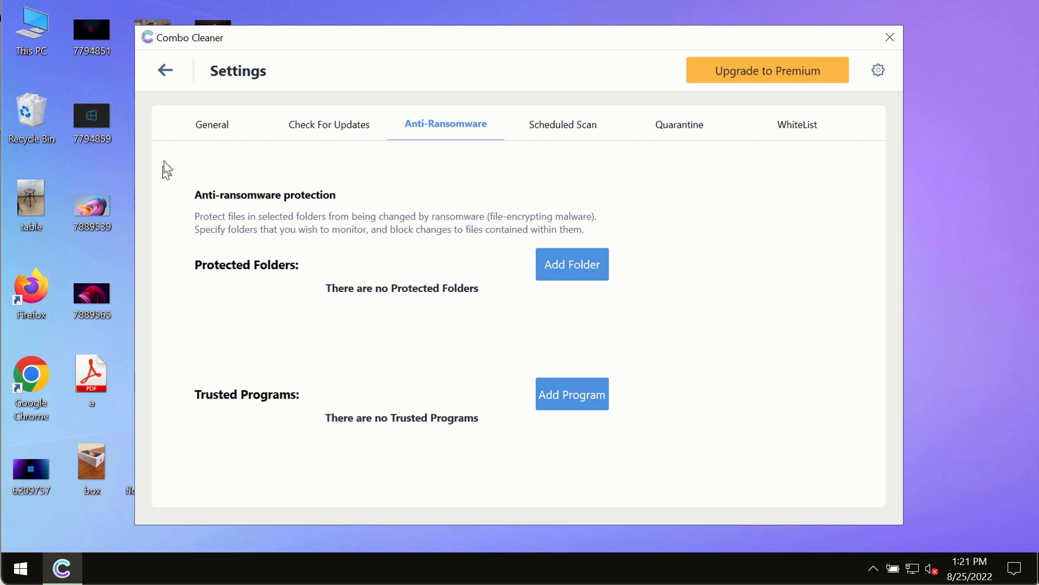
{"action": "mouse_move", "coordinate": [168, 79]}
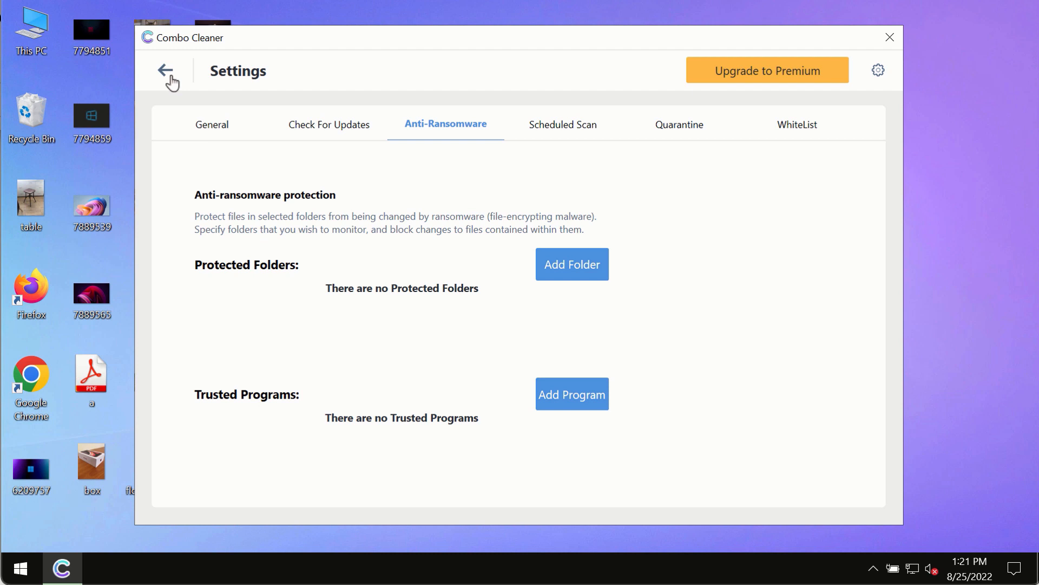
{"action": "left_click", "coordinate": [168, 70]}
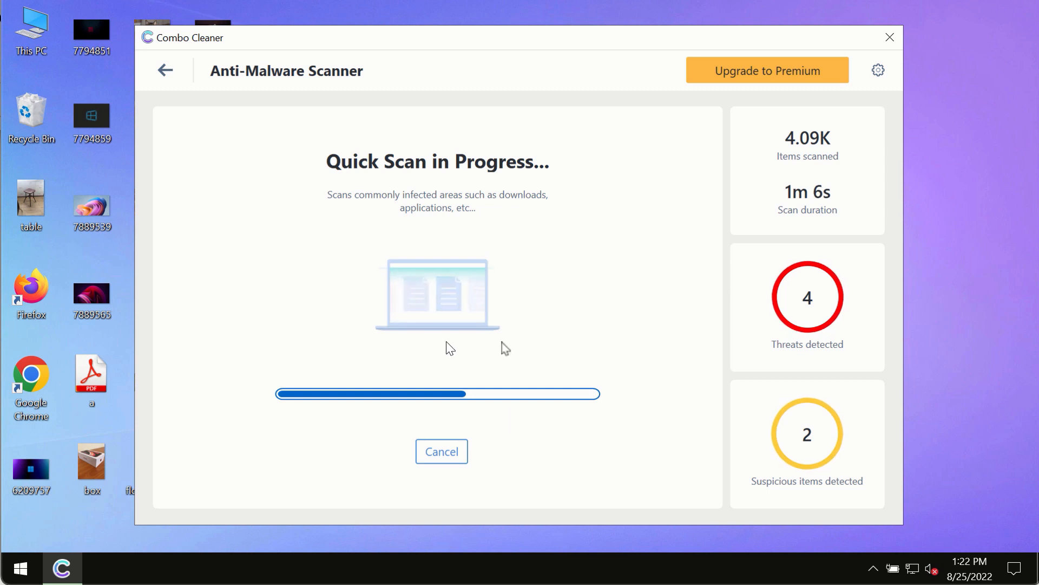
{"action": "mouse_move", "coordinate": [656, 186]}
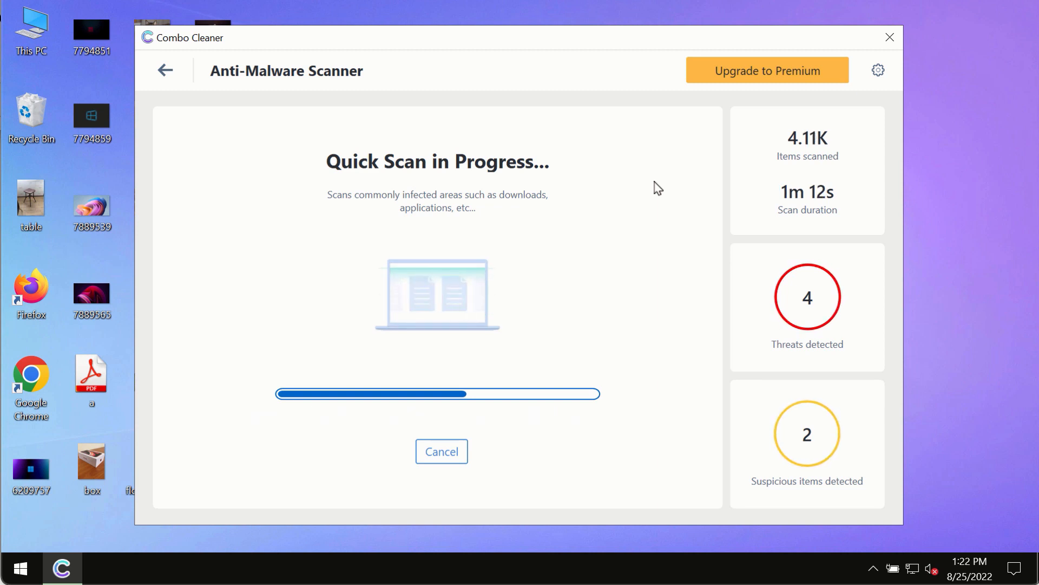
{"action": "mouse_move", "coordinate": [667, 182]}
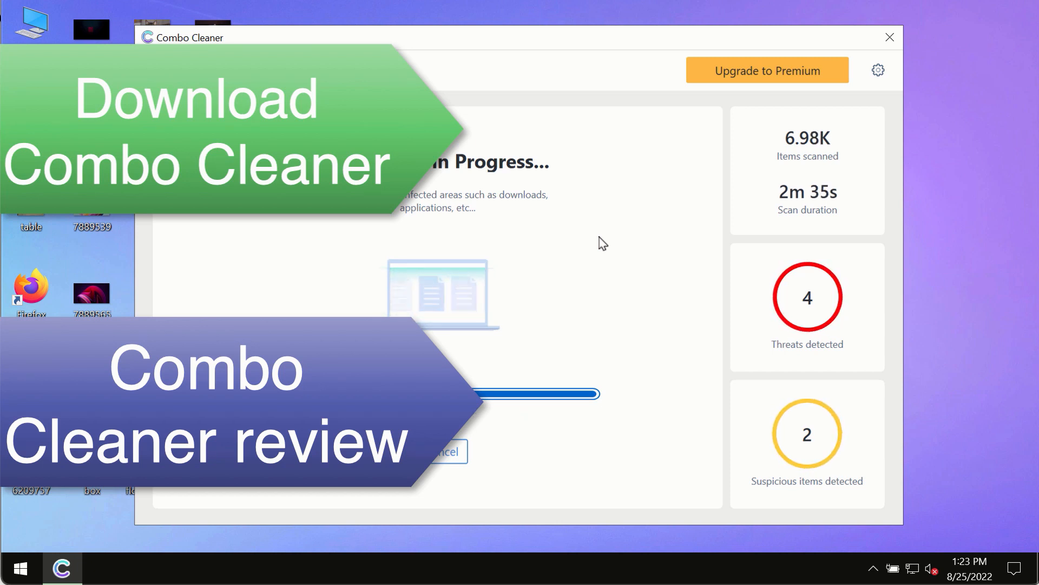
{"action": "mouse_move", "coordinate": [633, 210]}
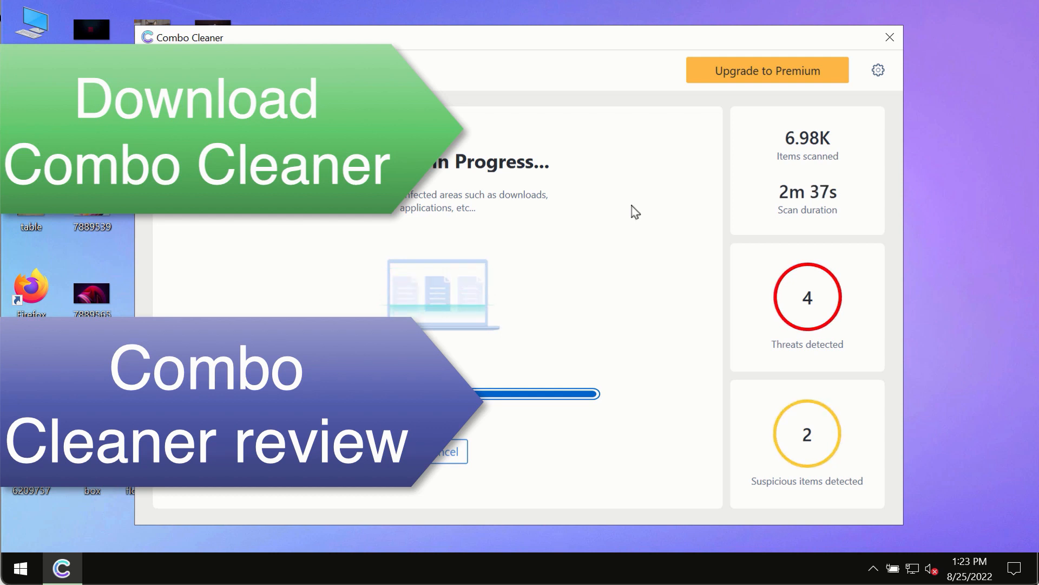
{"action": "mouse_move", "coordinate": [650, 219]}
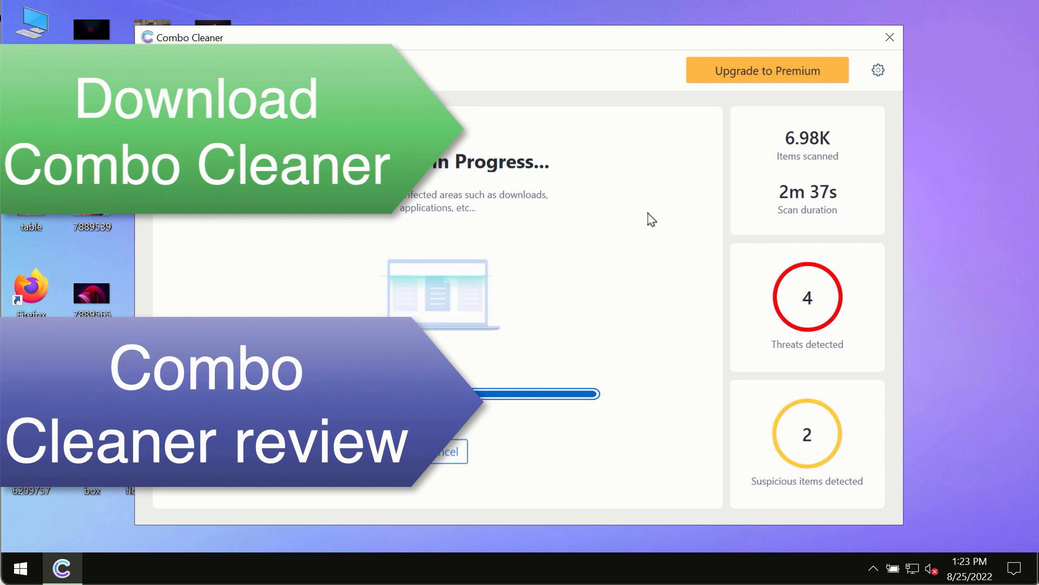